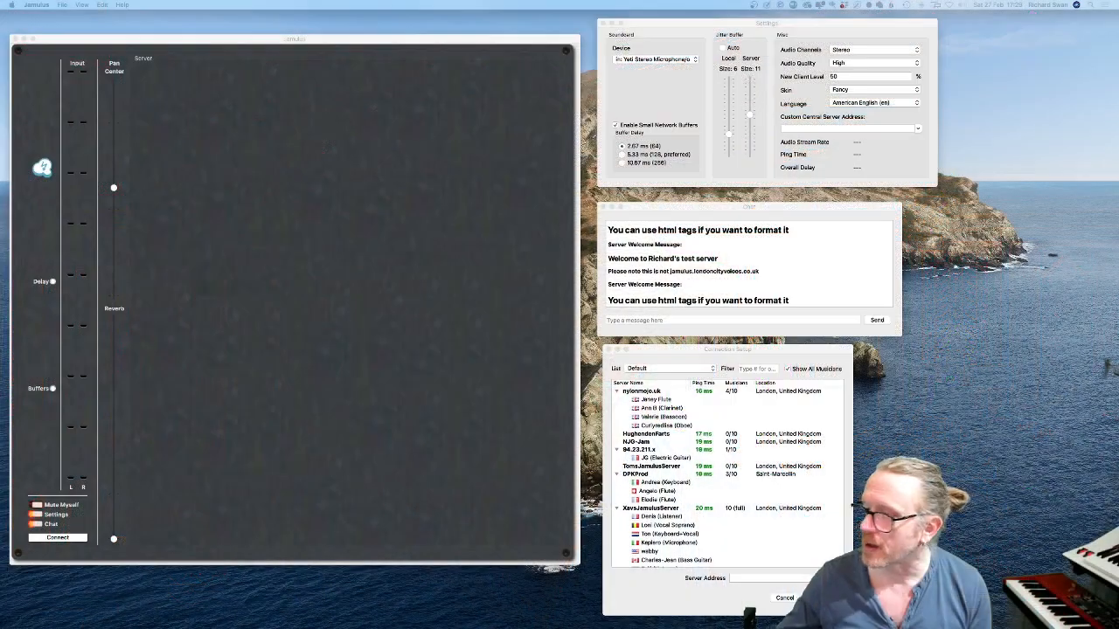
pyautogui.moveTo(465, 343)
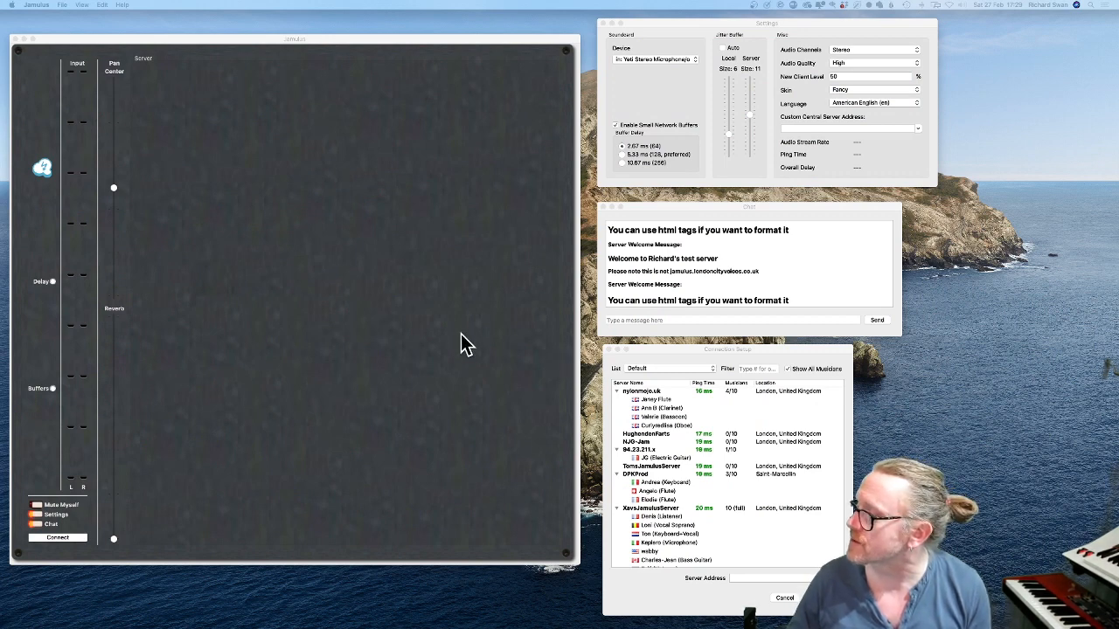
pyautogui.moveTo(454, 419)
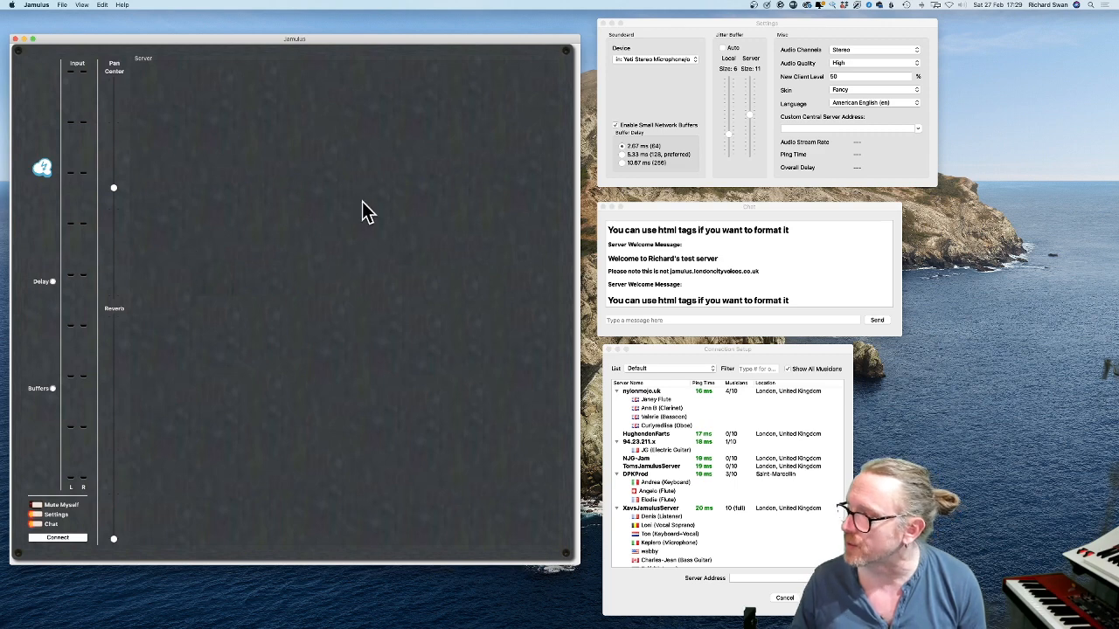
pyautogui.moveTo(458, 391)
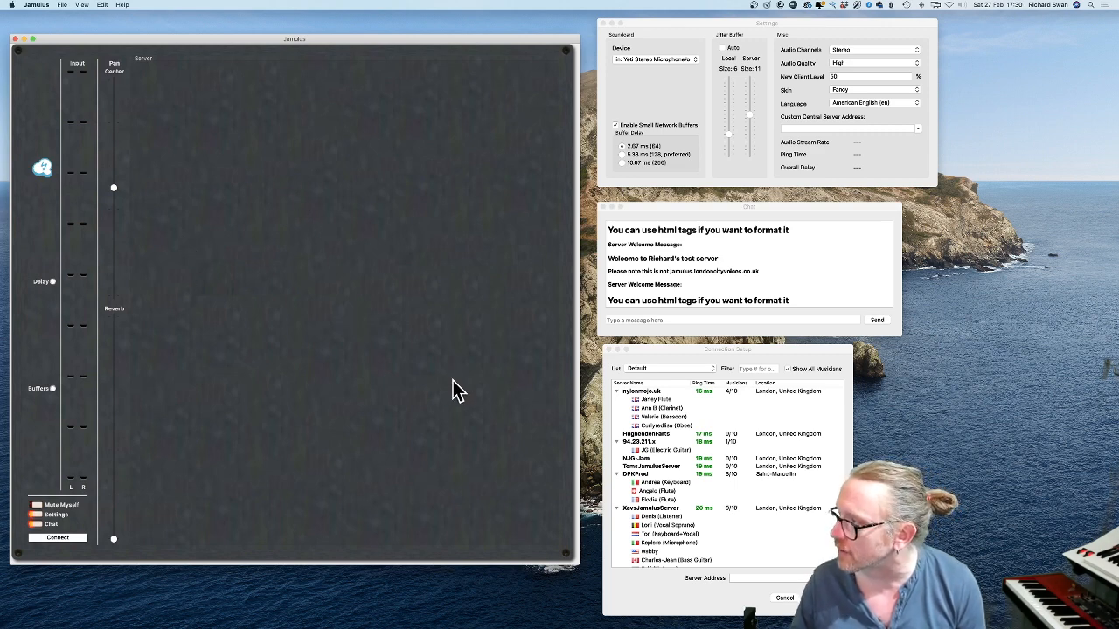
pyautogui.moveTo(341, 388)
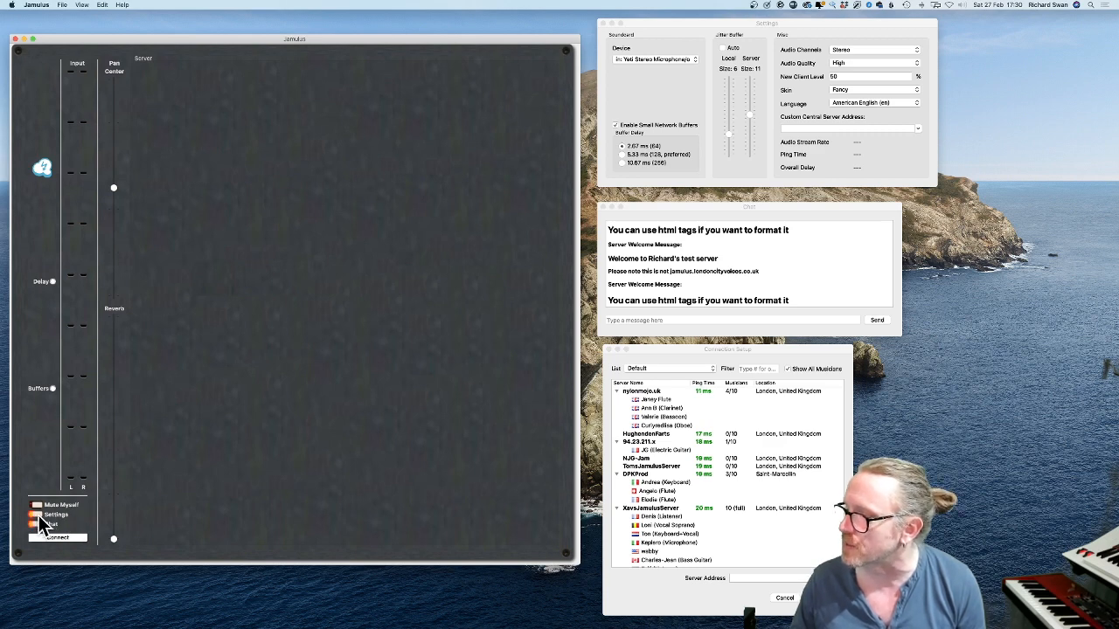
# - Toggle the Settings window off and on, leaving it reopened beside the mixer
pyautogui.click(55, 514)
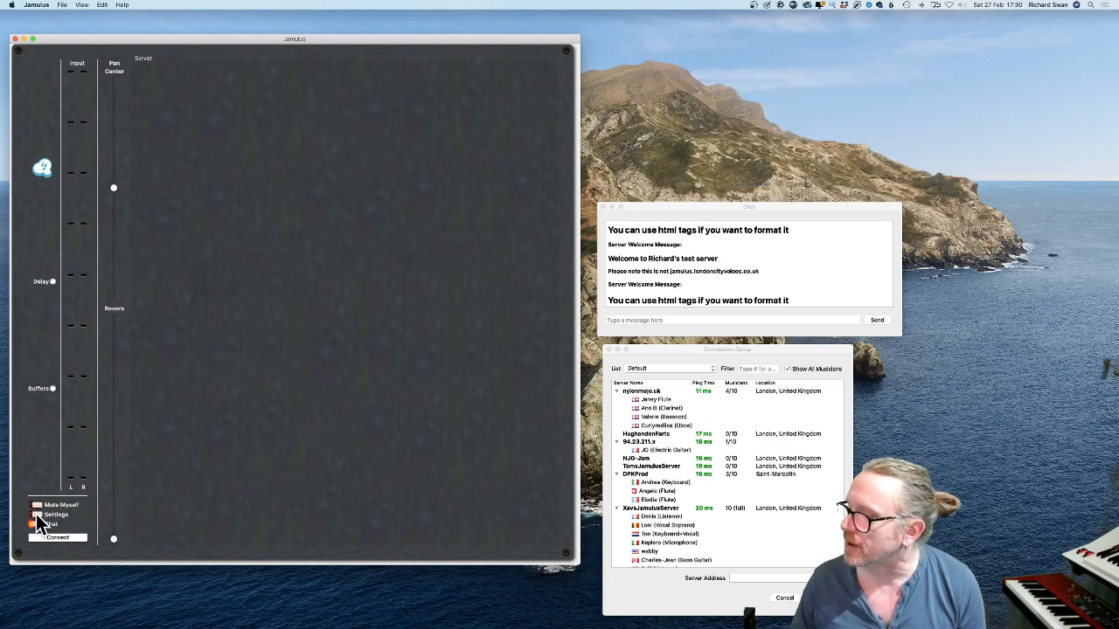
pyautogui.click(56, 514)
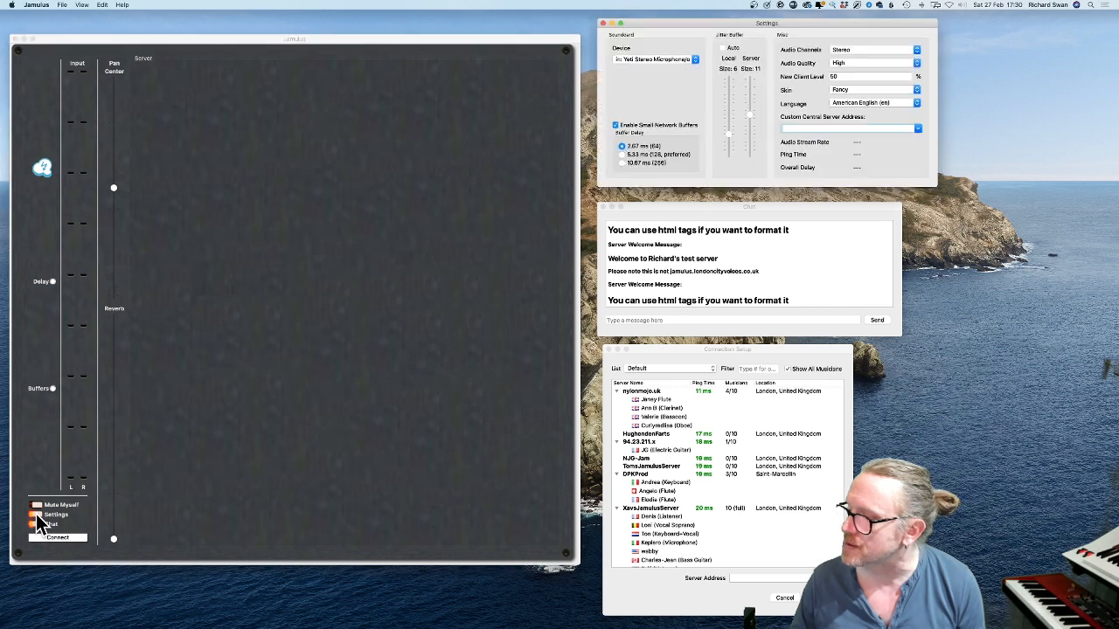
pyautogui.moveTo(766, 23); pyautogui.dragTo(476, 130)
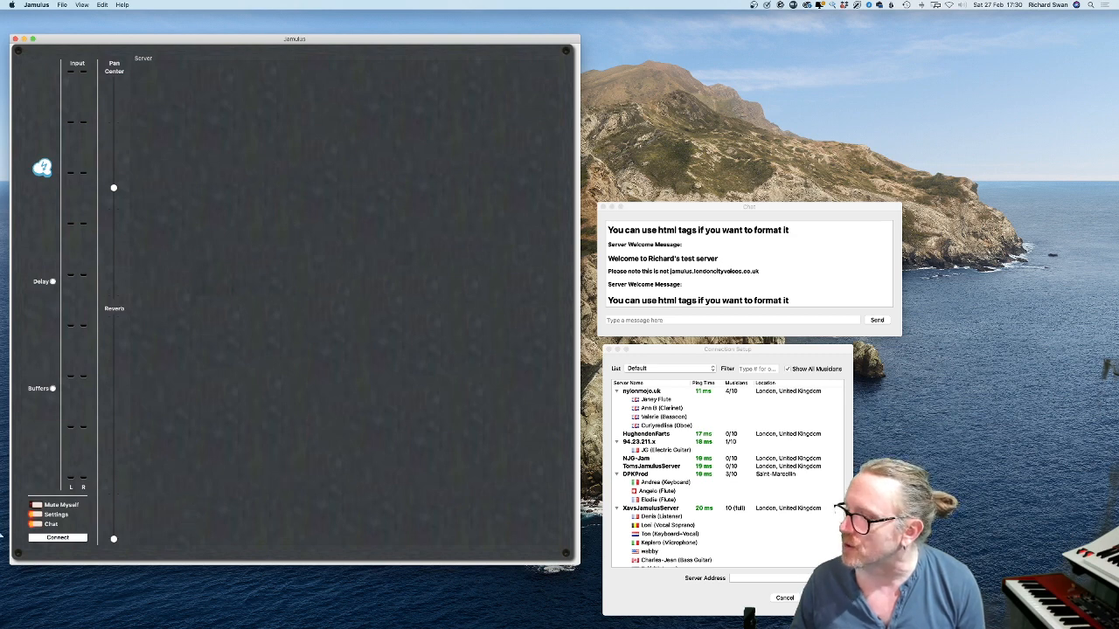
pyautogui.click(54, 514)
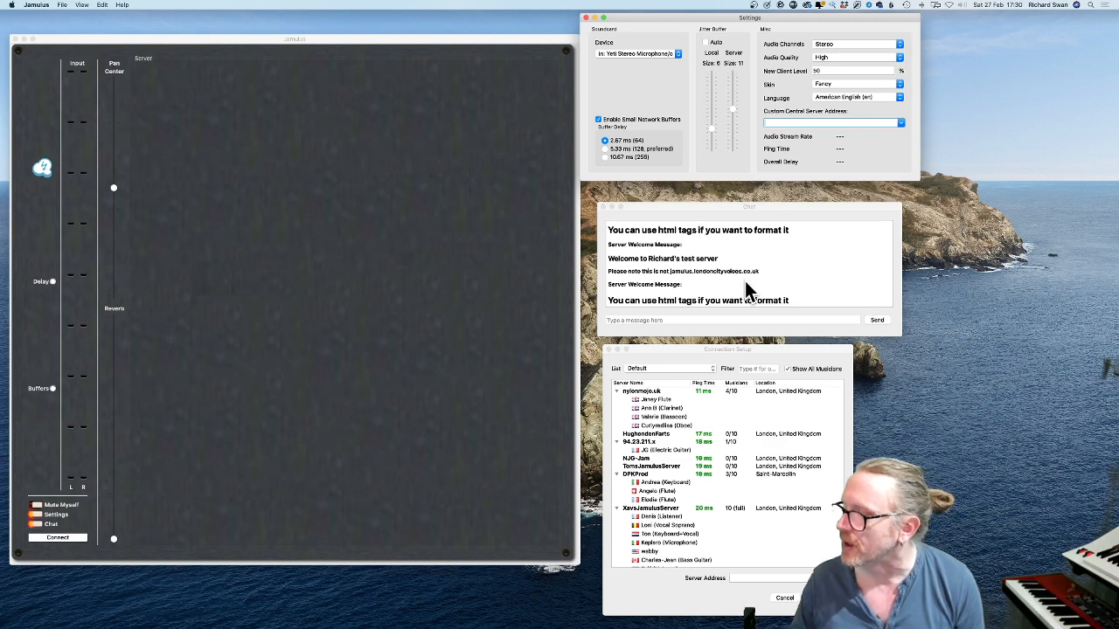
pyautogui.moveTo(234, 435)
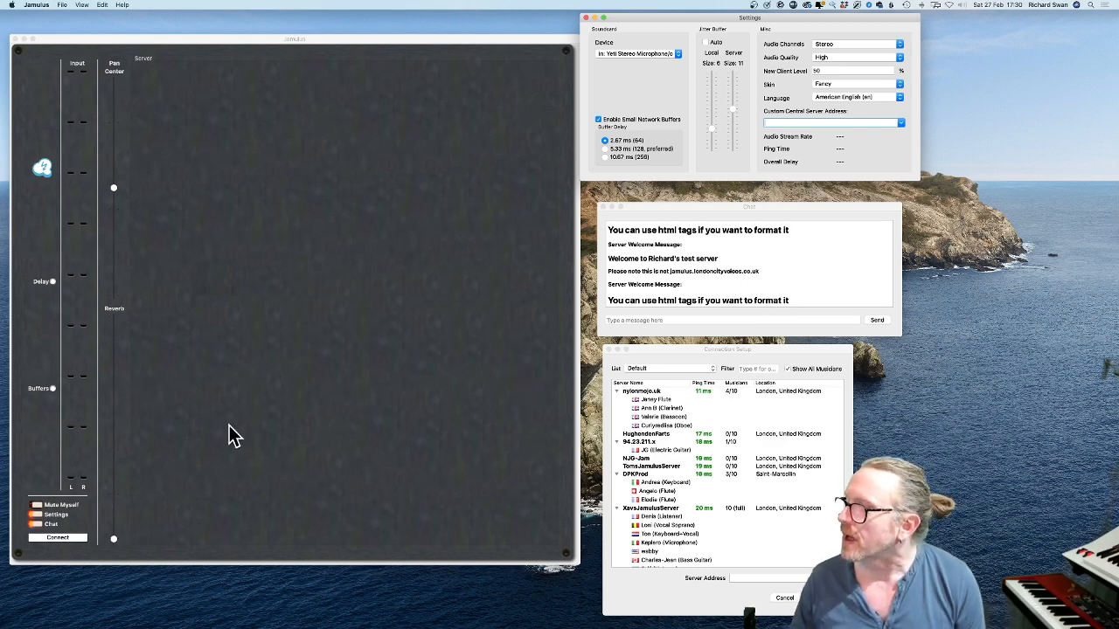
pyautogui.moveTo(713, 418)
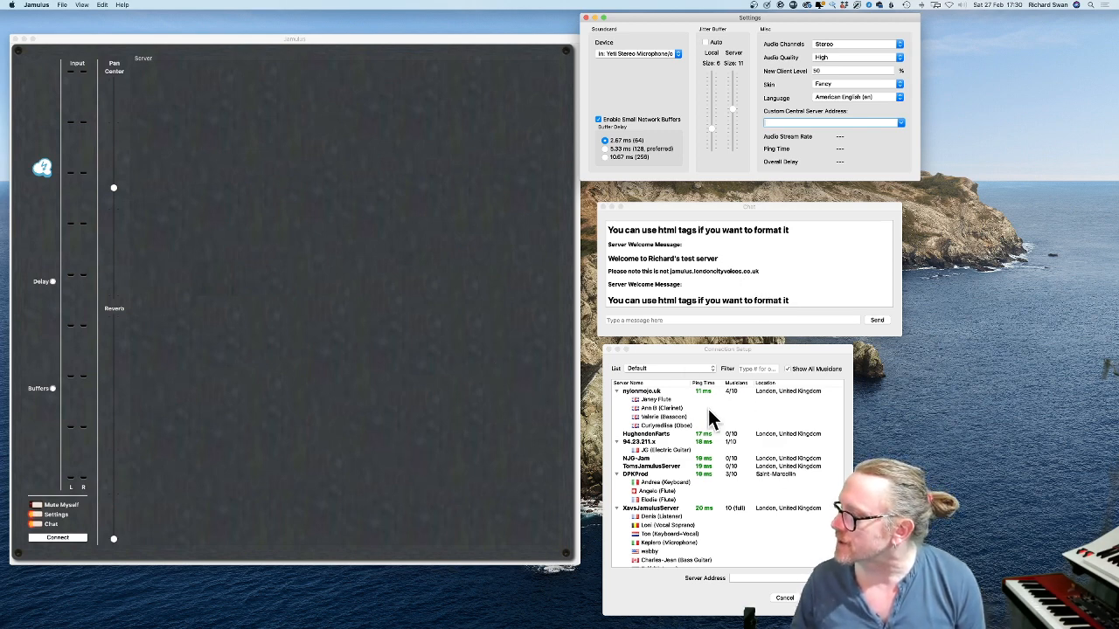
pyautogui.moveTo(129, 69)
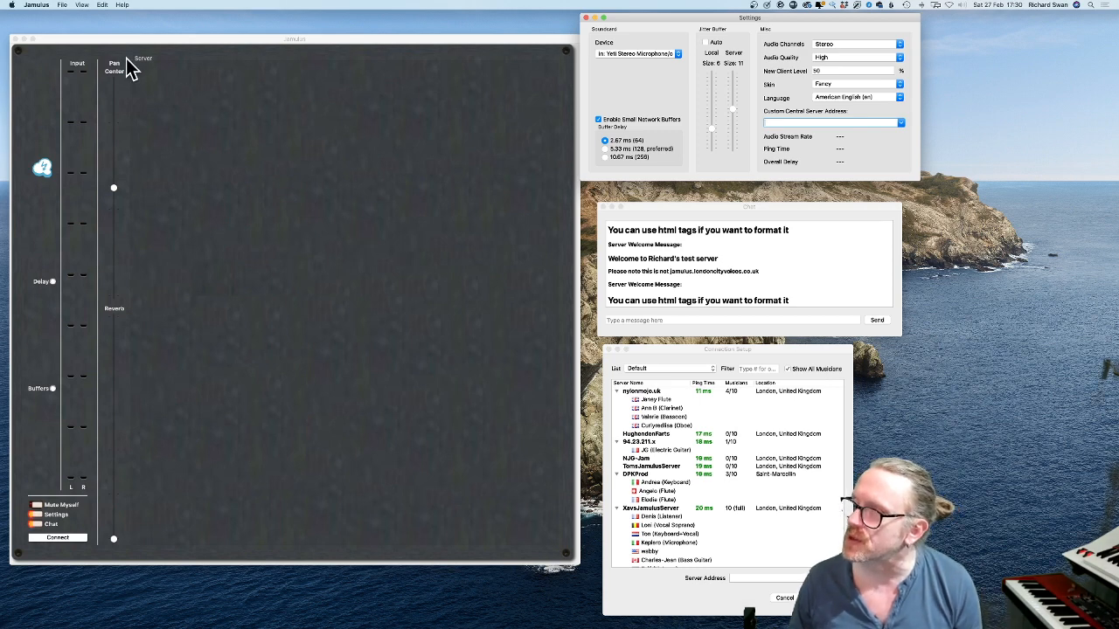
pyautogui.moveTo(101, 24)
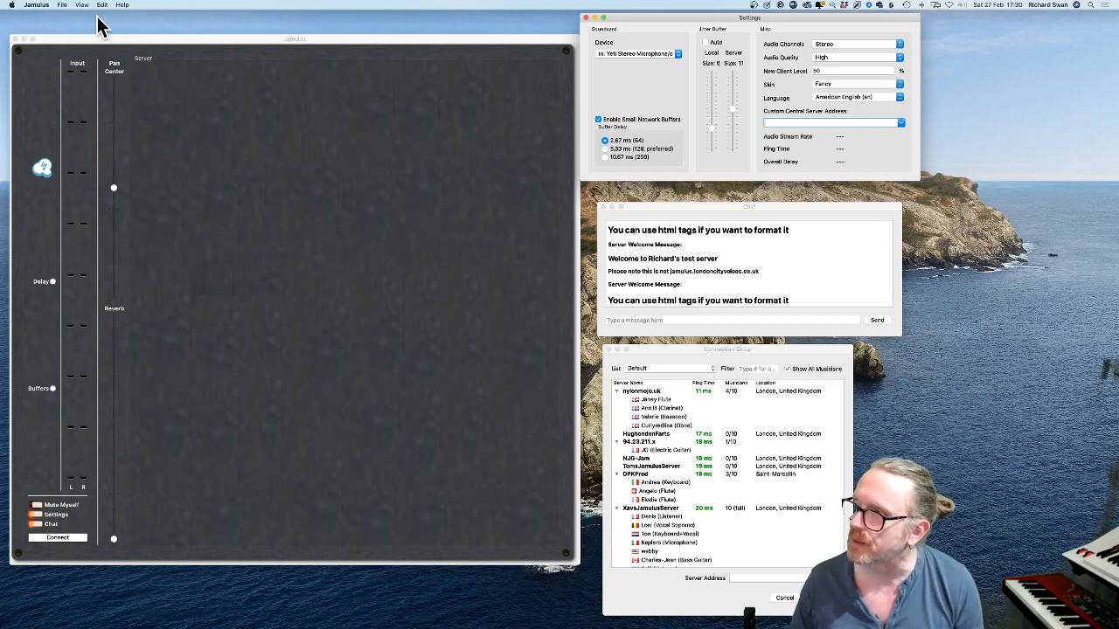
# - Choose Vocal Bass as the instrument in My Profile and close the dialog
pyautogui.click(80, 4)
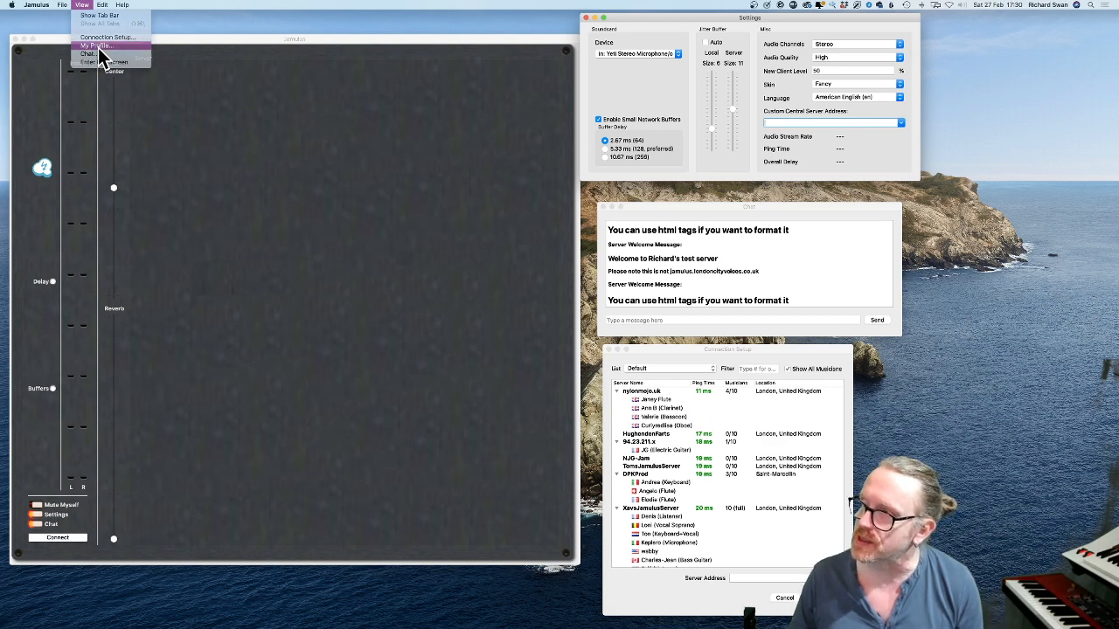
pyautogui.click(94, 45)
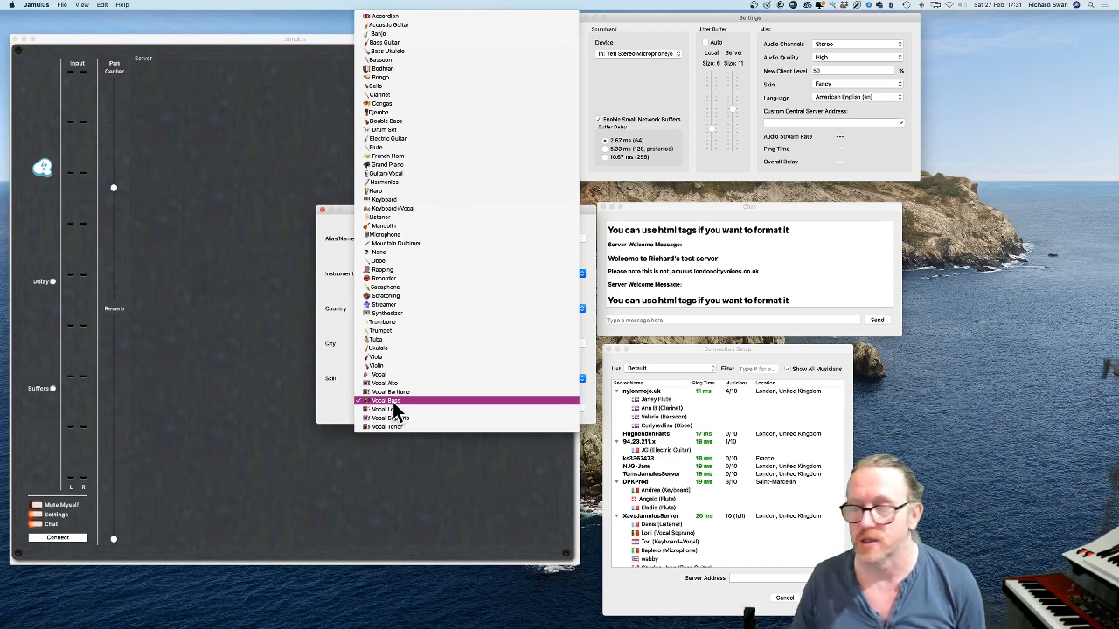
pyautogui.click(385, 400)
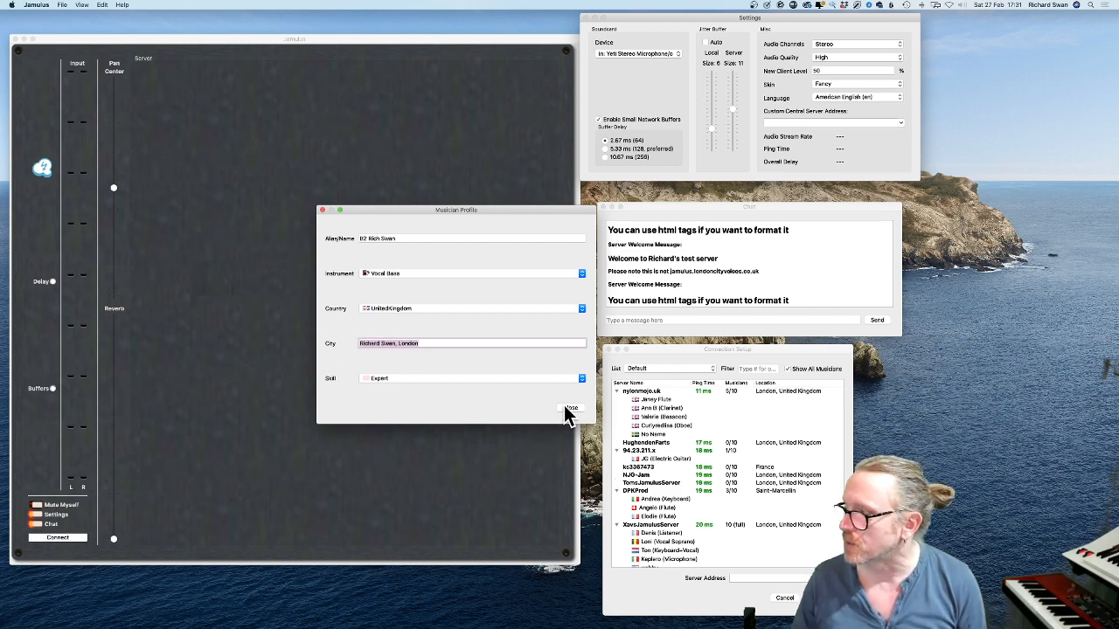
pyautogui.click(570, 409)
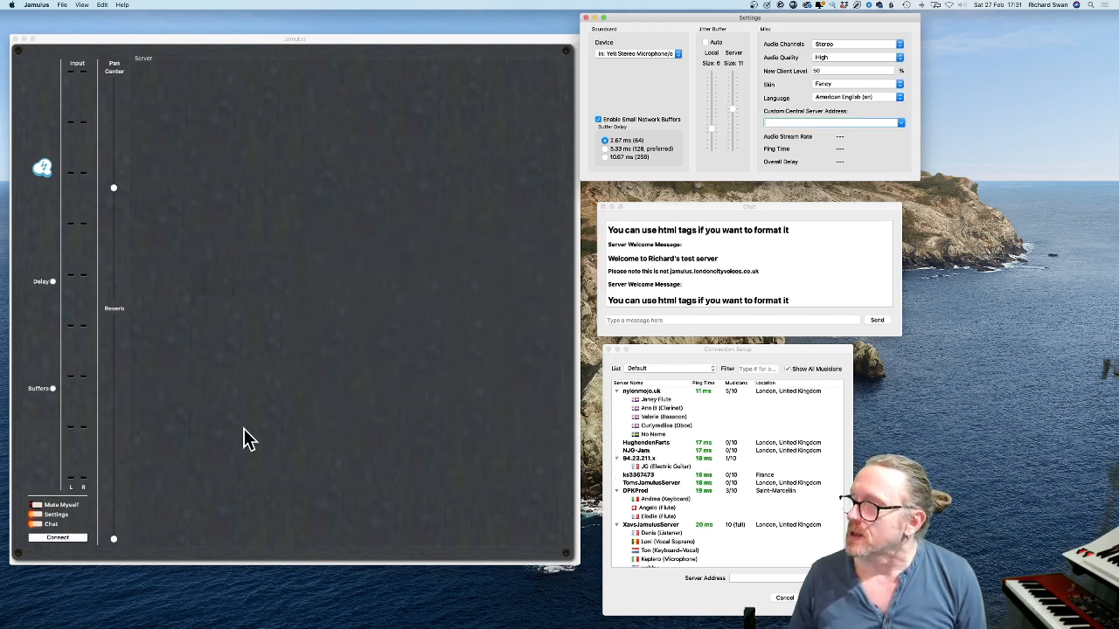
pyautogui.moveTo(238, 439)
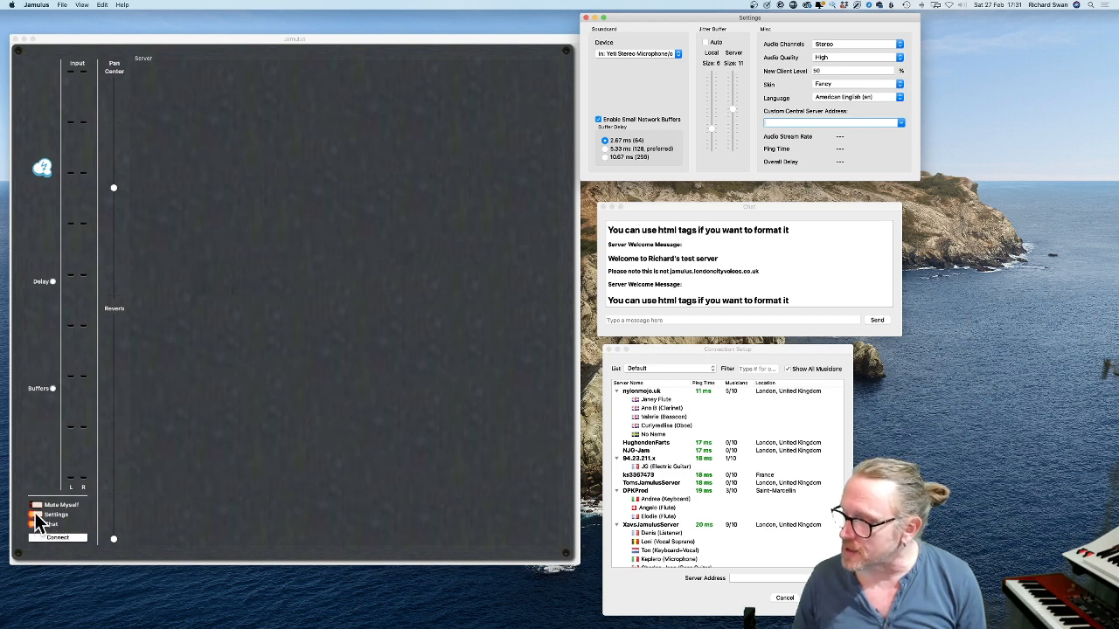
pyautogui.moveTo(780, 107)
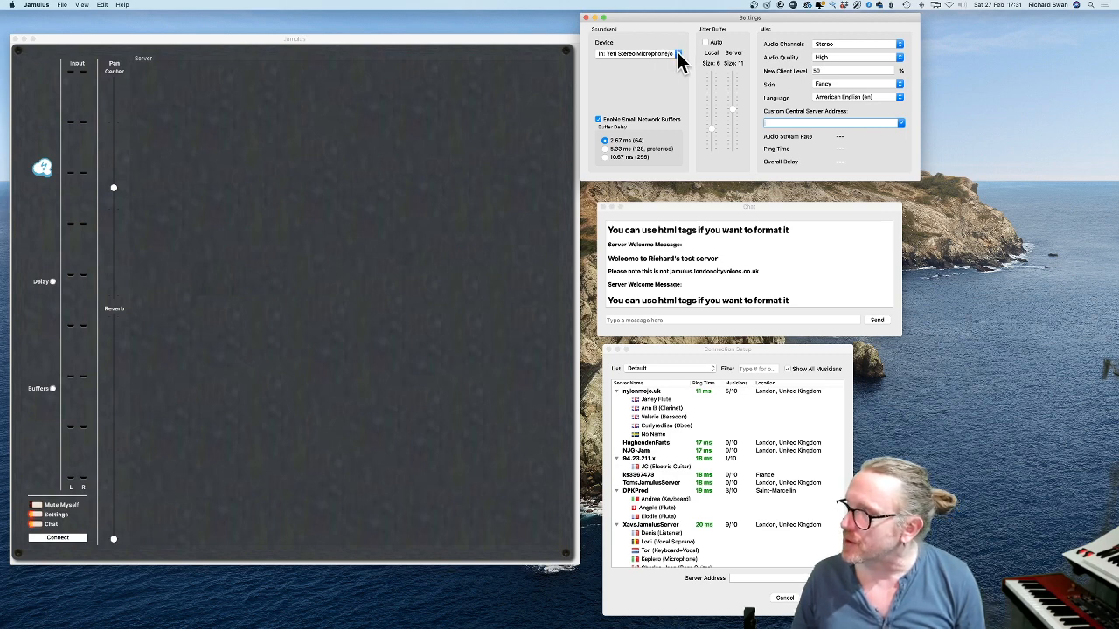
pyautogui.moveTo(626, 63)
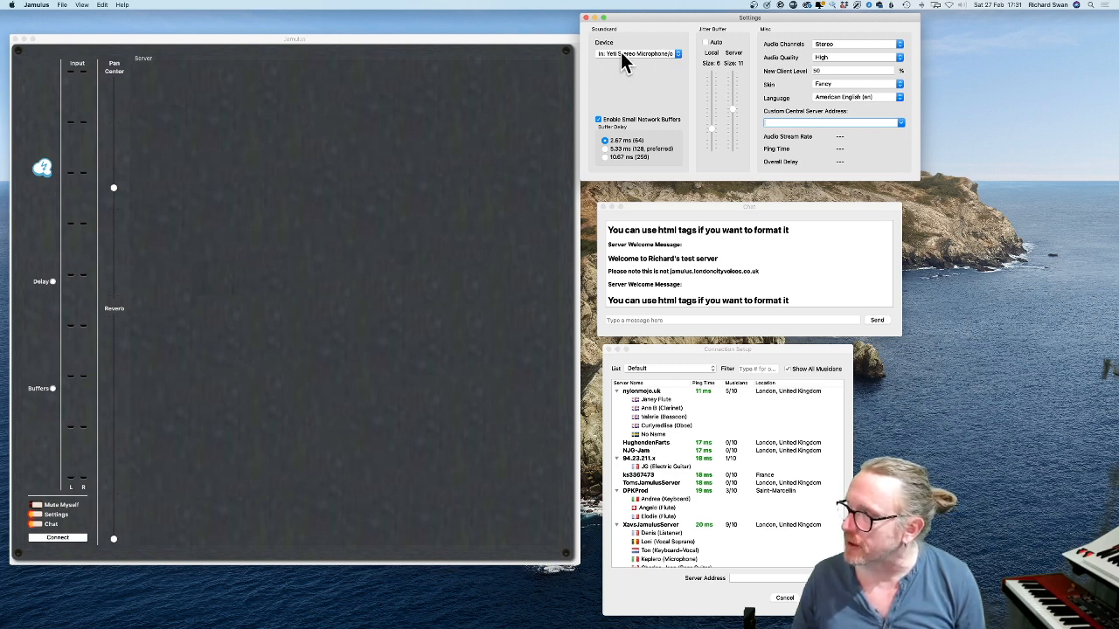
pyautogui.moveTo(668, 61)
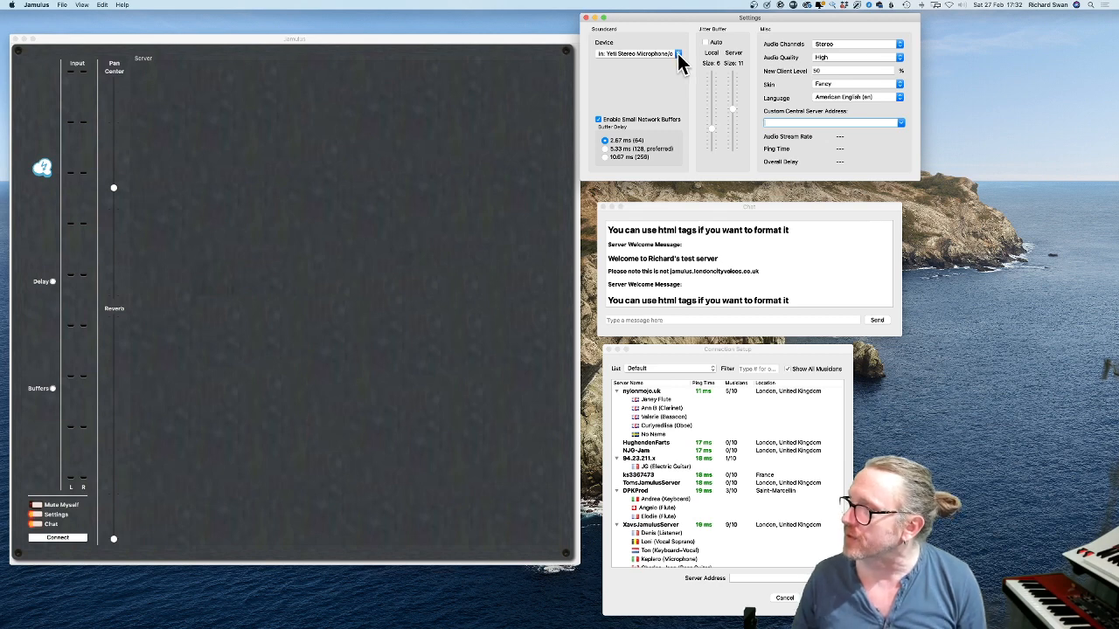
pyautogui.click(676, 56)
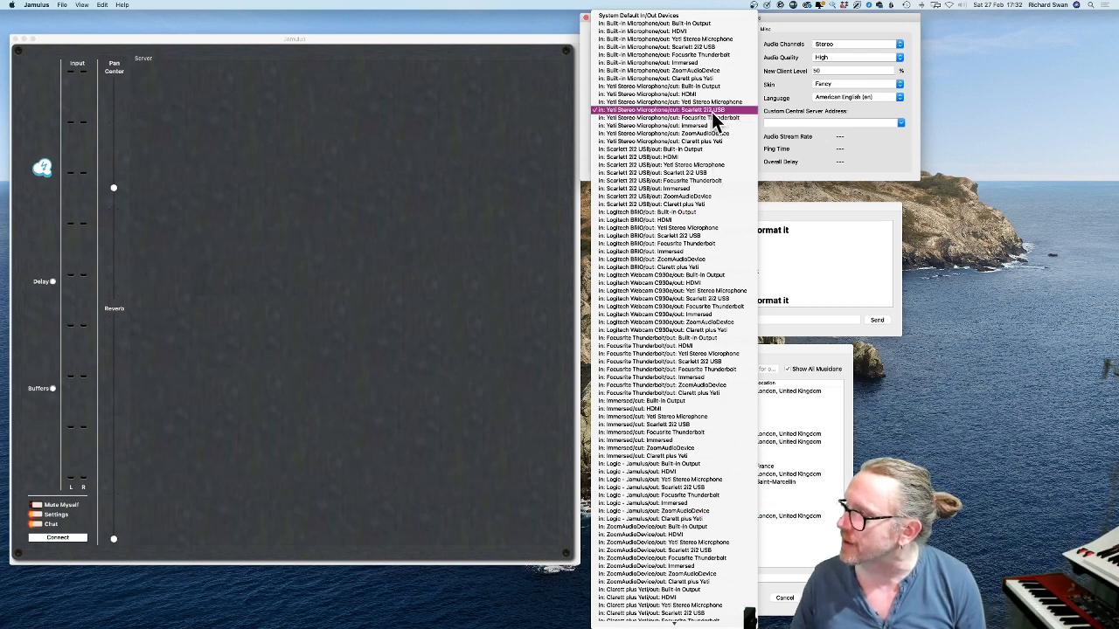
pyautogui.click(668, 109)
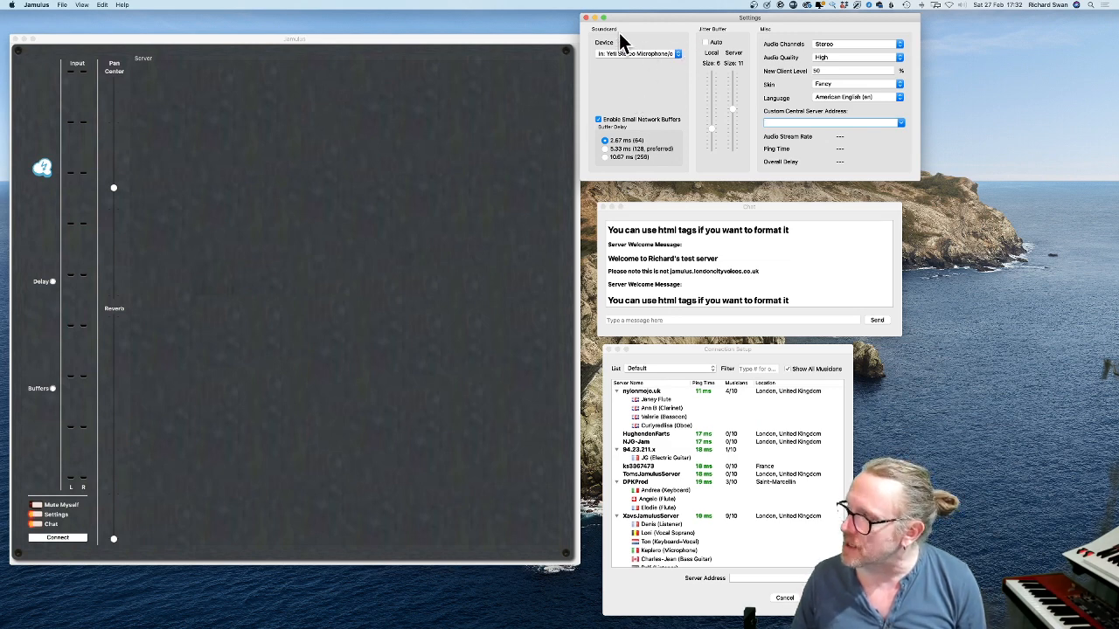
pyautogui.moveTo(633, 42)
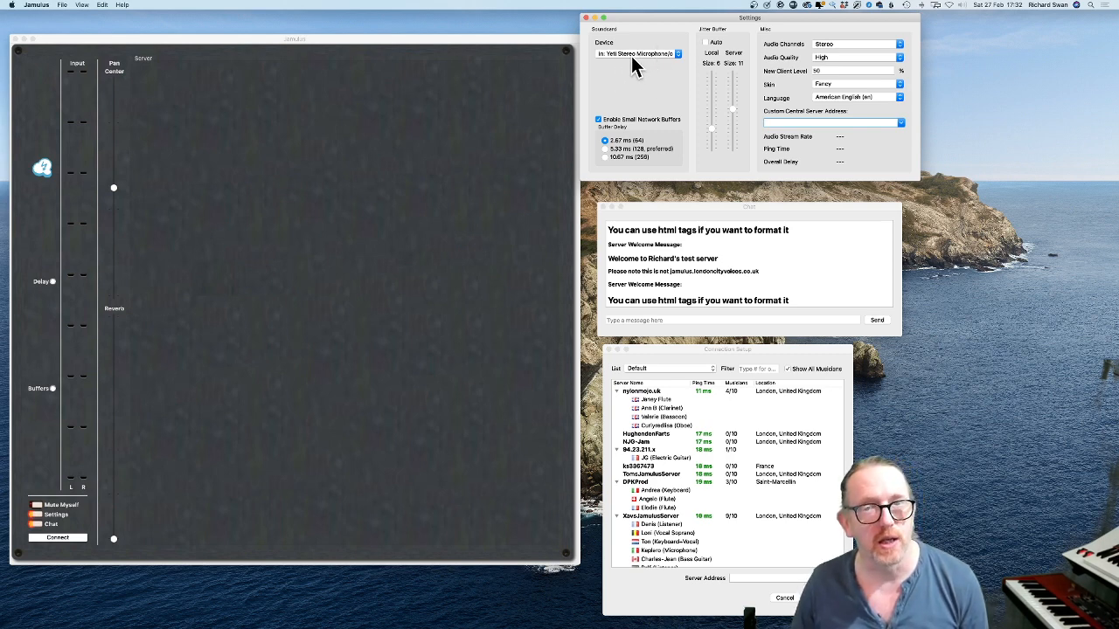
pyautogui.moveTo(636, 78)
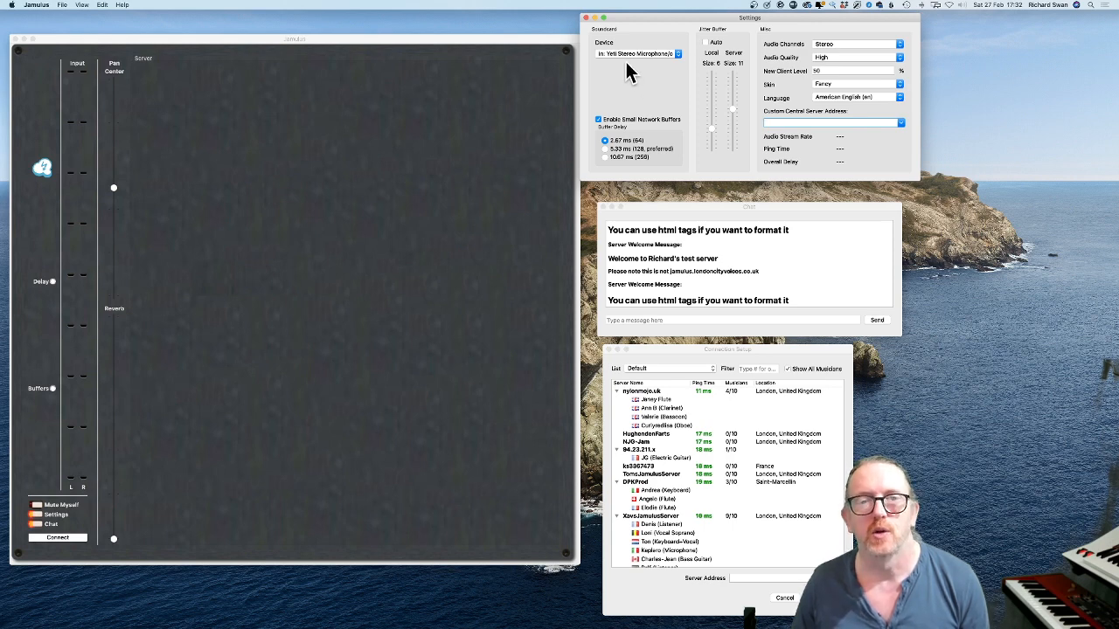
pyautogui.moveTo(645, 71)
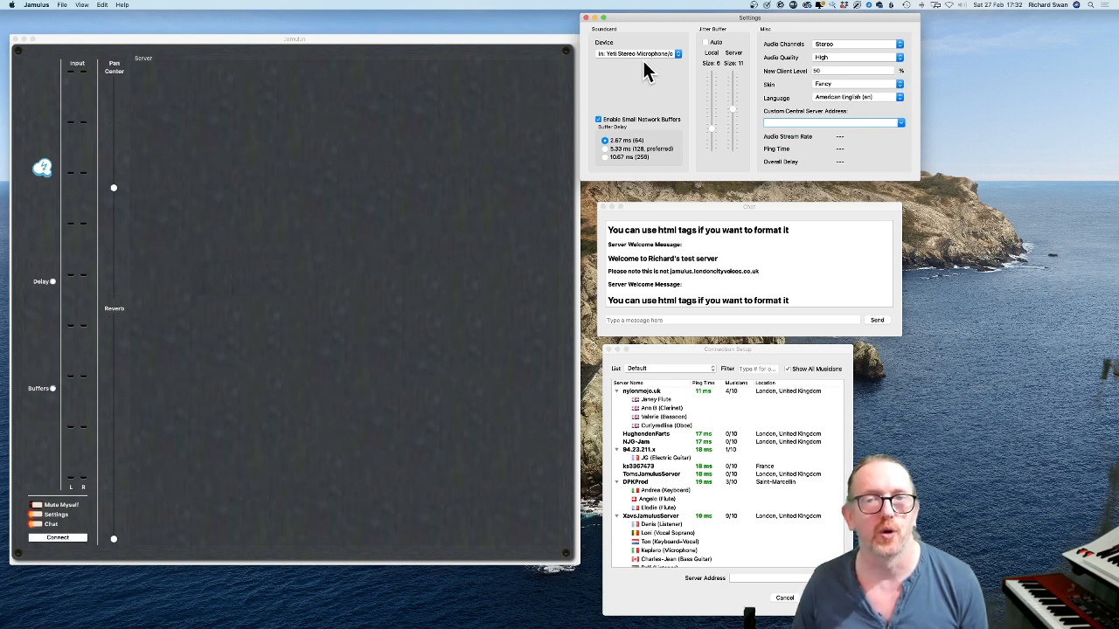
pyautogui.moveTo(678, 172)
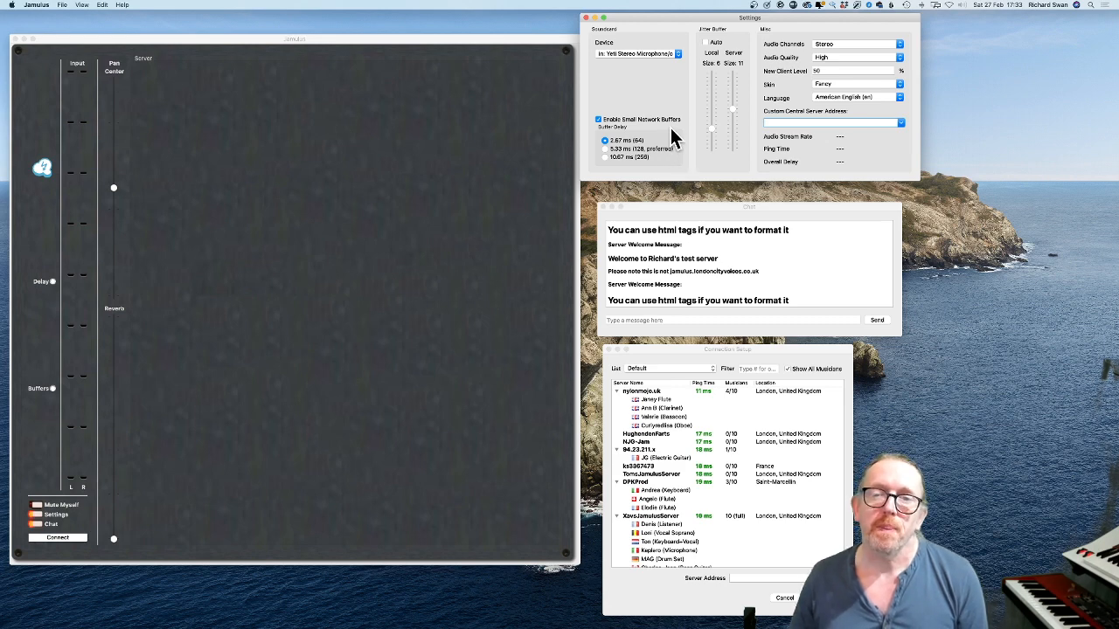
pyautogui.moveTo(685, 166)
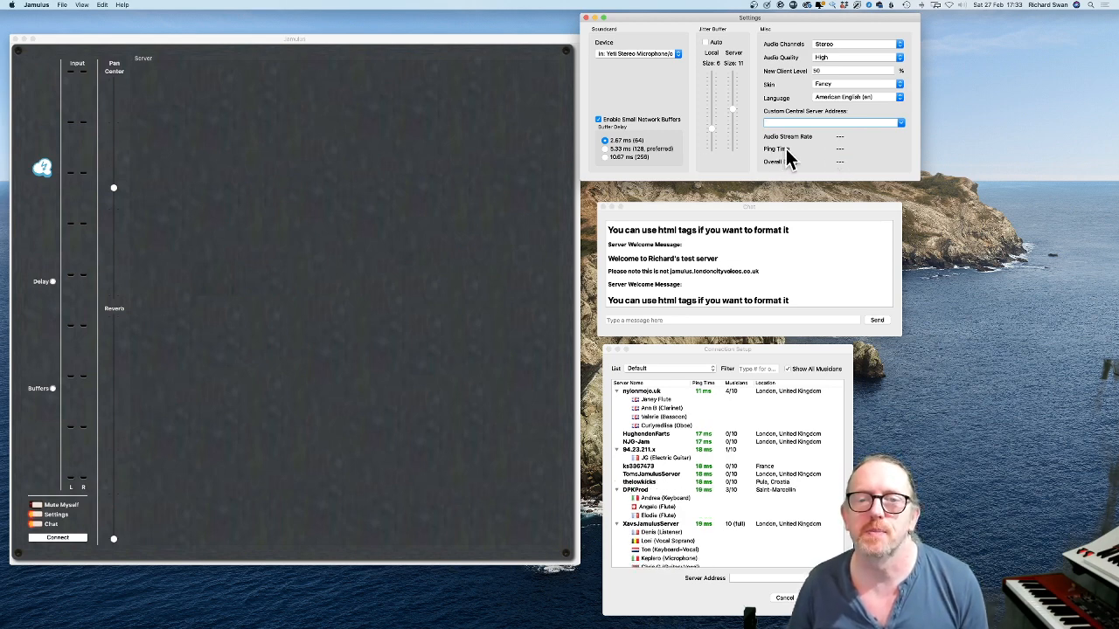
pyautogui.moveTo(842, 161)
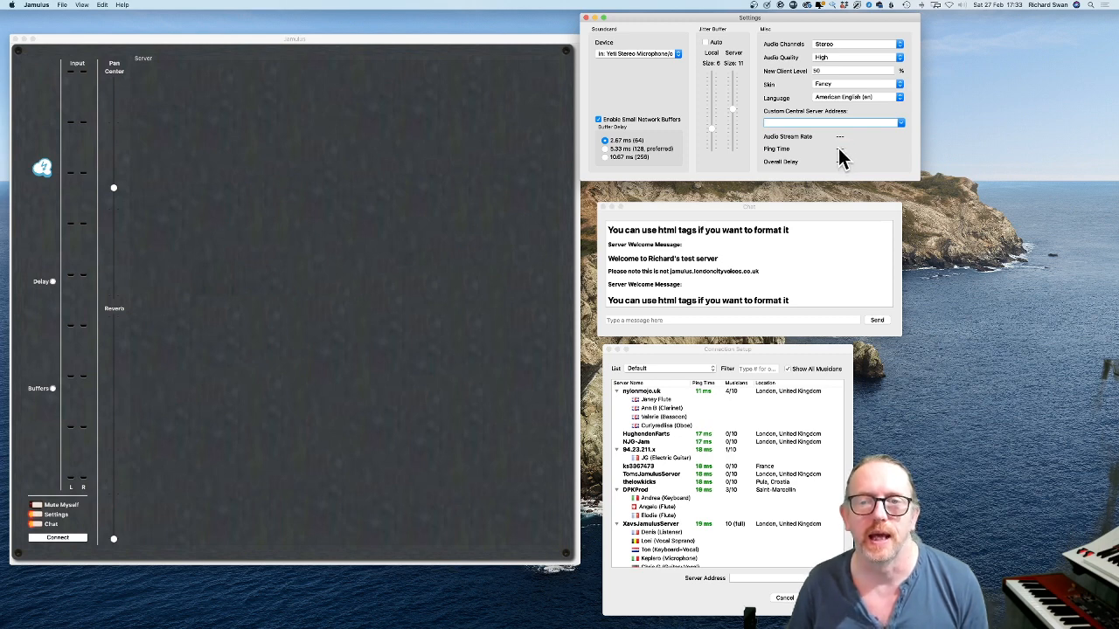
pyautogui.moveTo(846, 158)
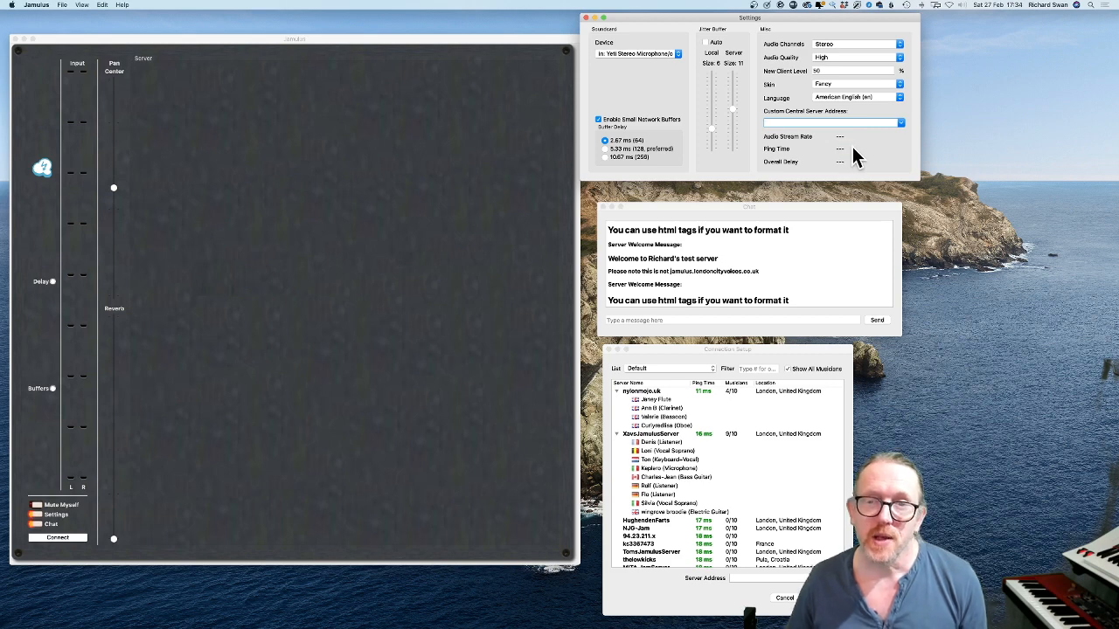
pyautogui.moveTo(850, 158)
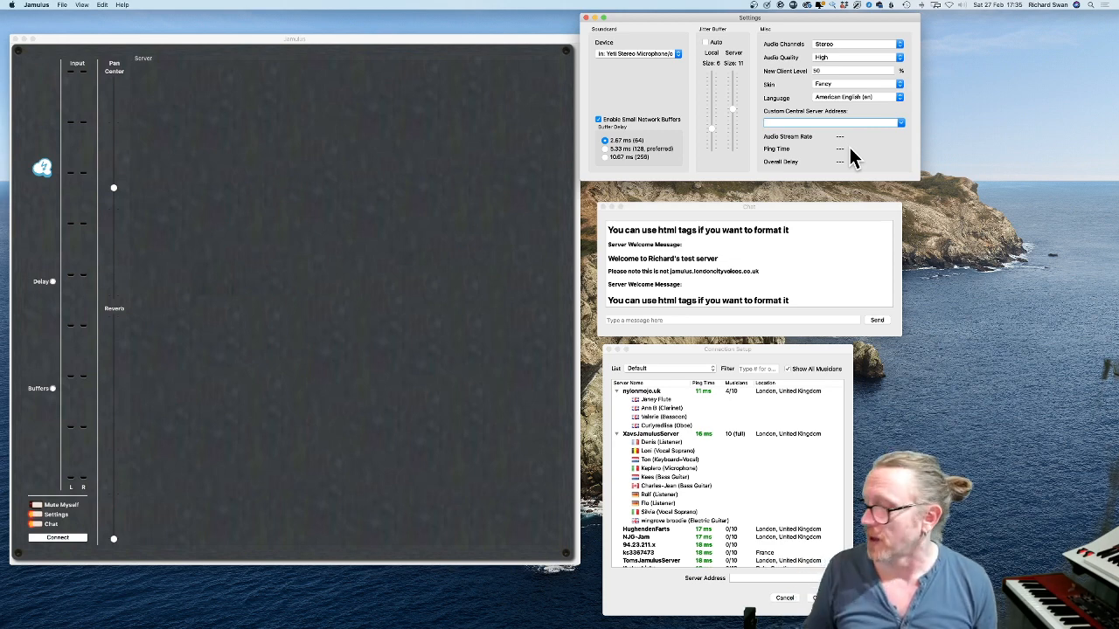
pyautogui.moveTo(708, 97)
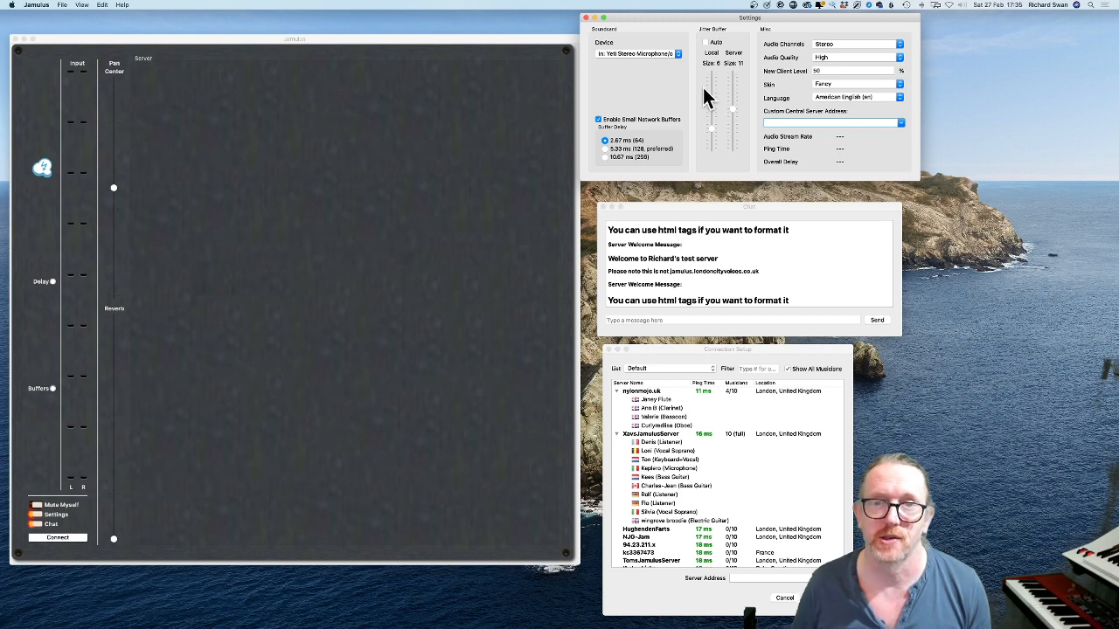
pyautogui.moveTo(708, 49)
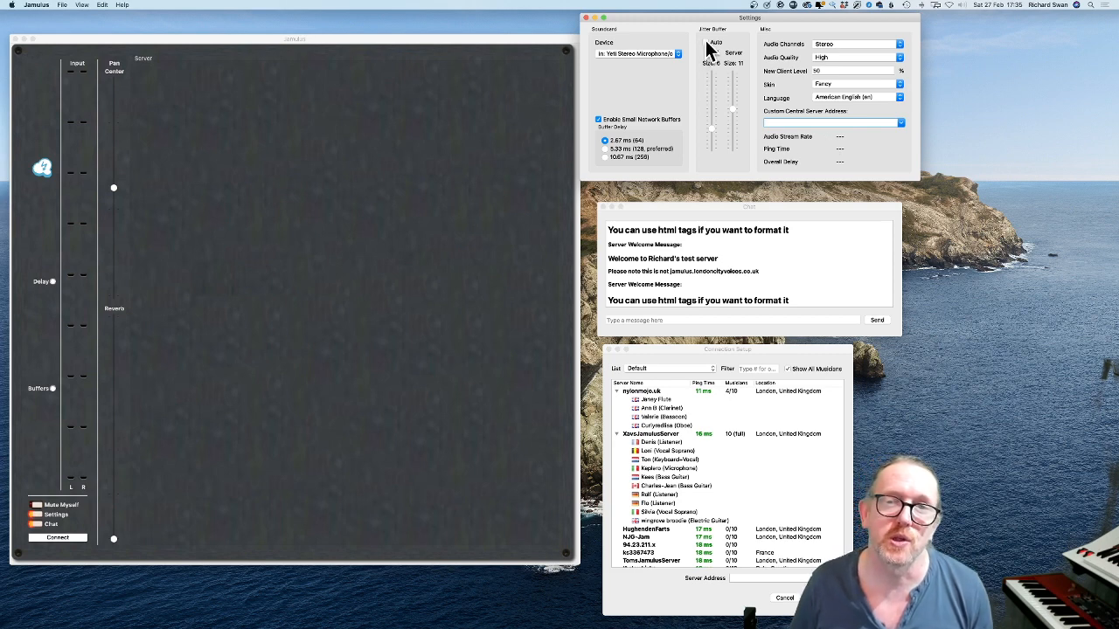
# - Enable then disable Auto jitter buffer, keeping manual sizes 7 local and 12 server
pyautogui.click(706, 42)
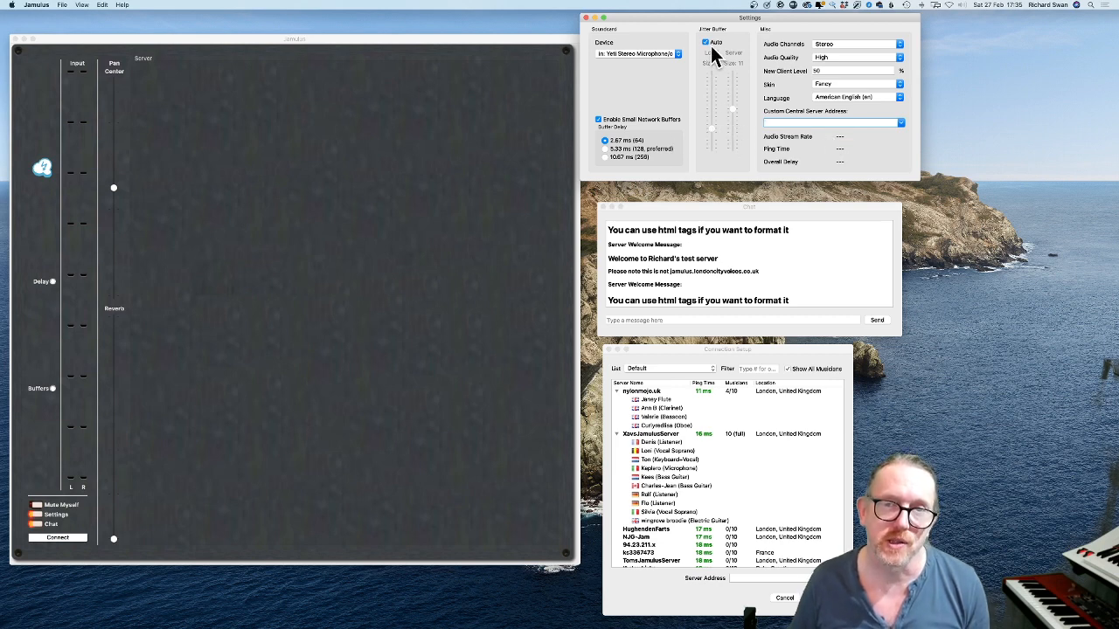
pyautogui.moveTo(612, 161)
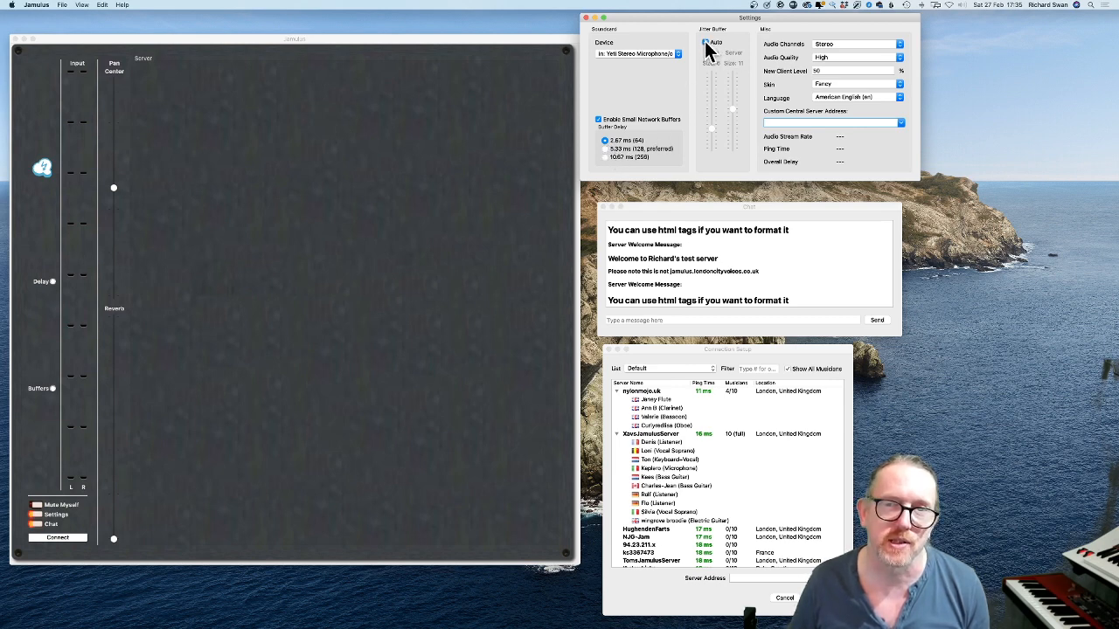
pyautogui.moveTo(707, 42)
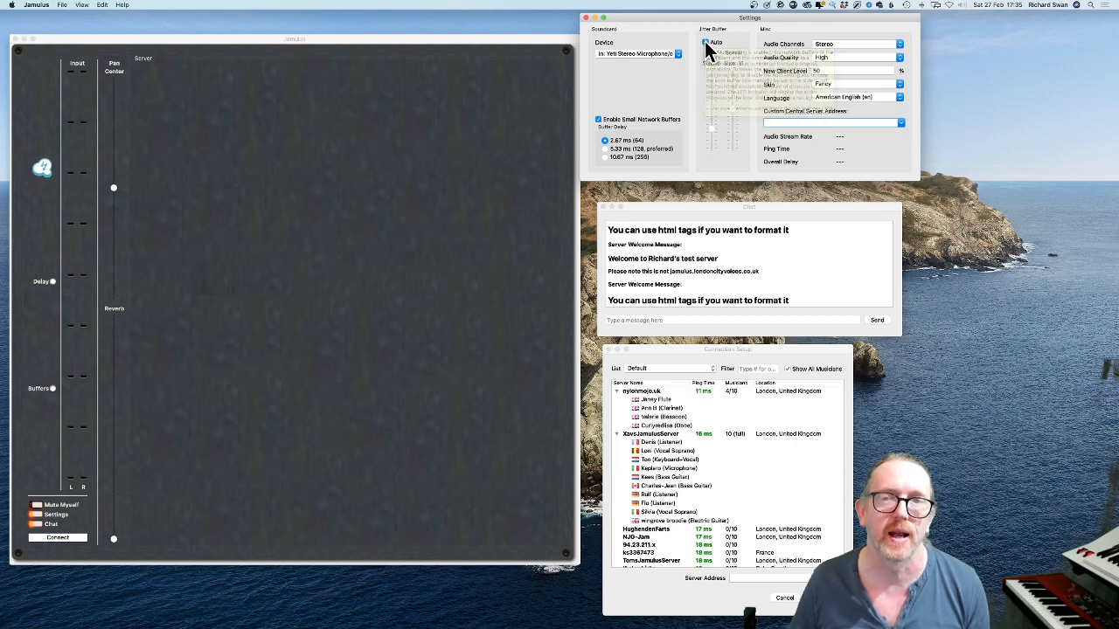
pyautogui.click(706, 42)
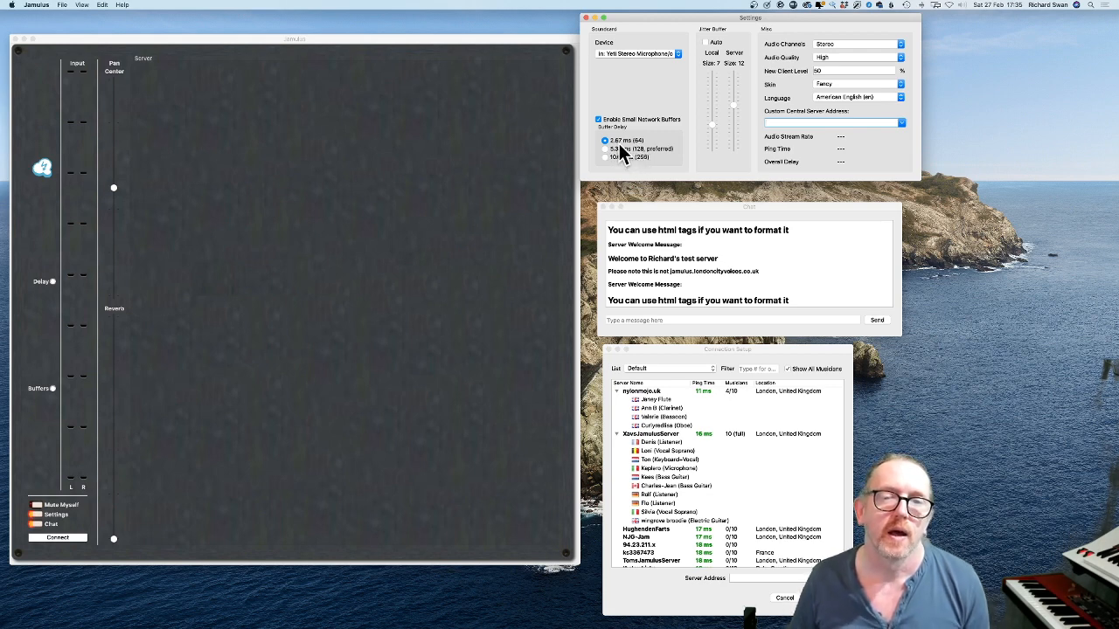
pyautogui.click(604, 149)
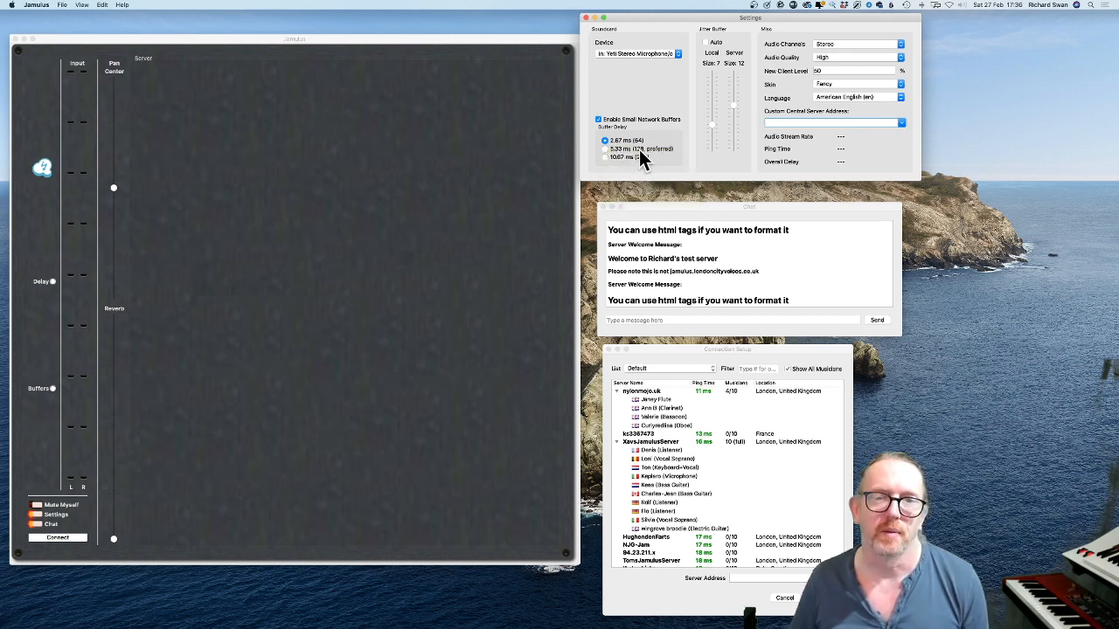
pyautogui.moveTo(612, 166)
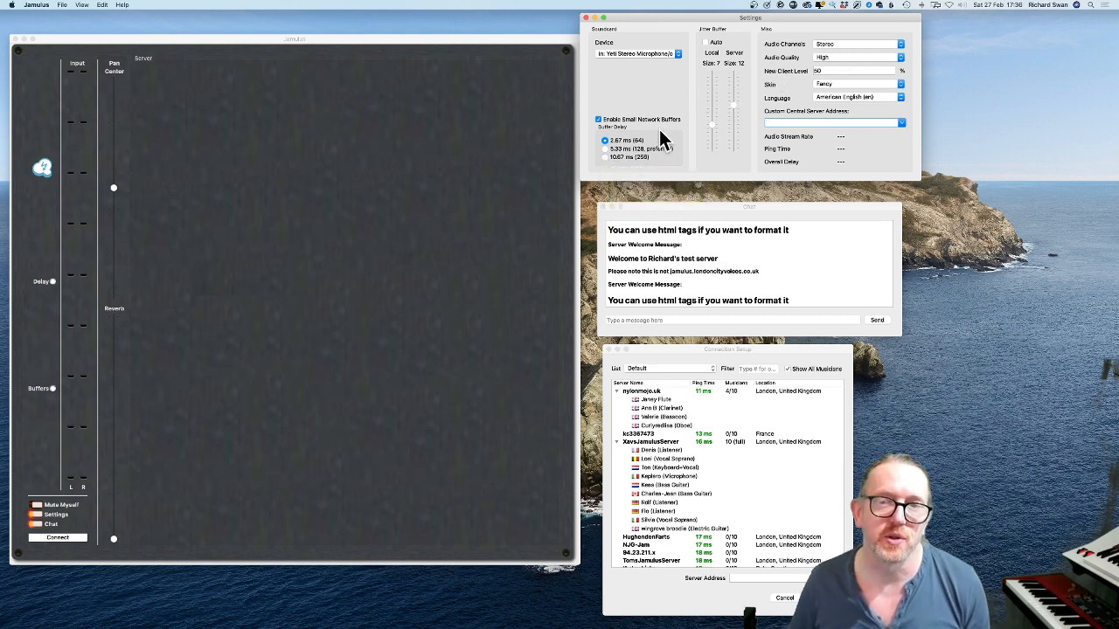
pyautogui.moveTo(801, 91)
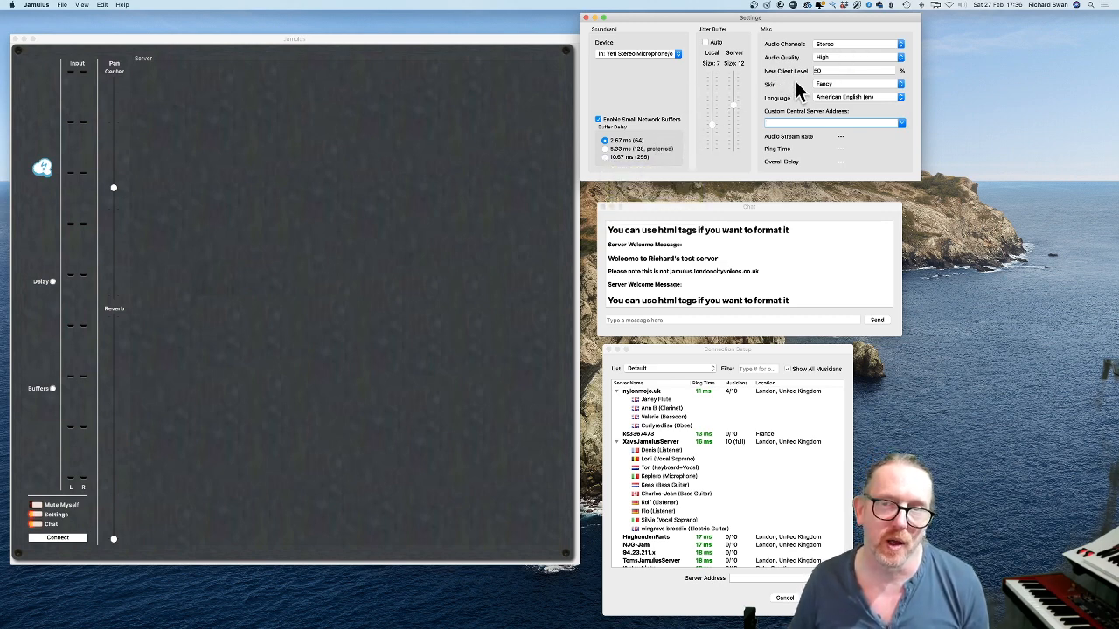
pyautogui.moveTo(839, 52)
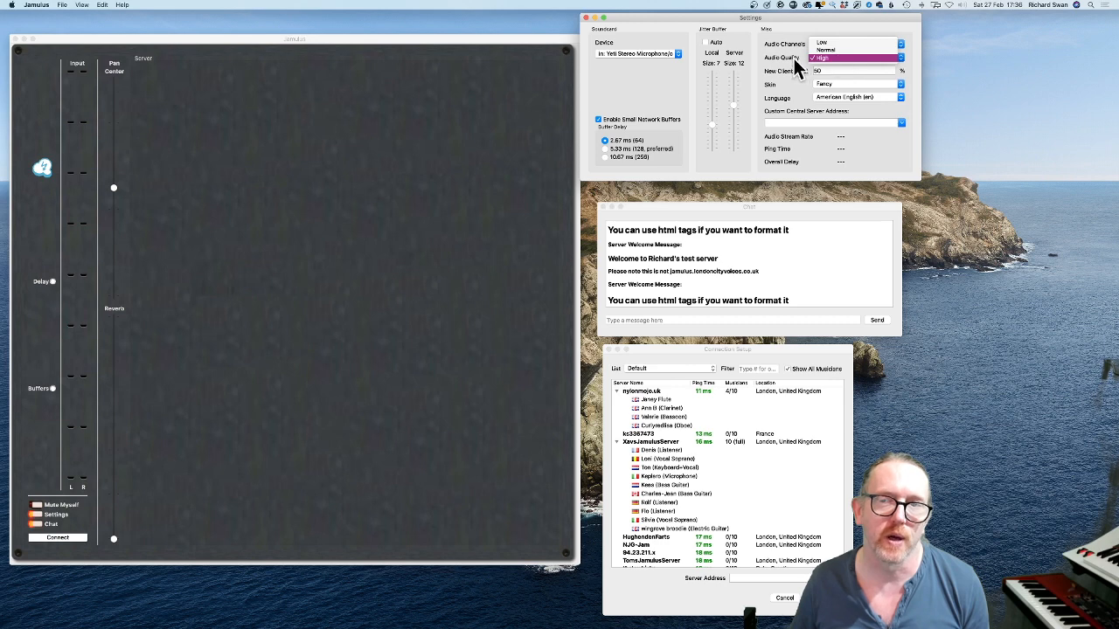
pyautogui.moveTo(828, 68)
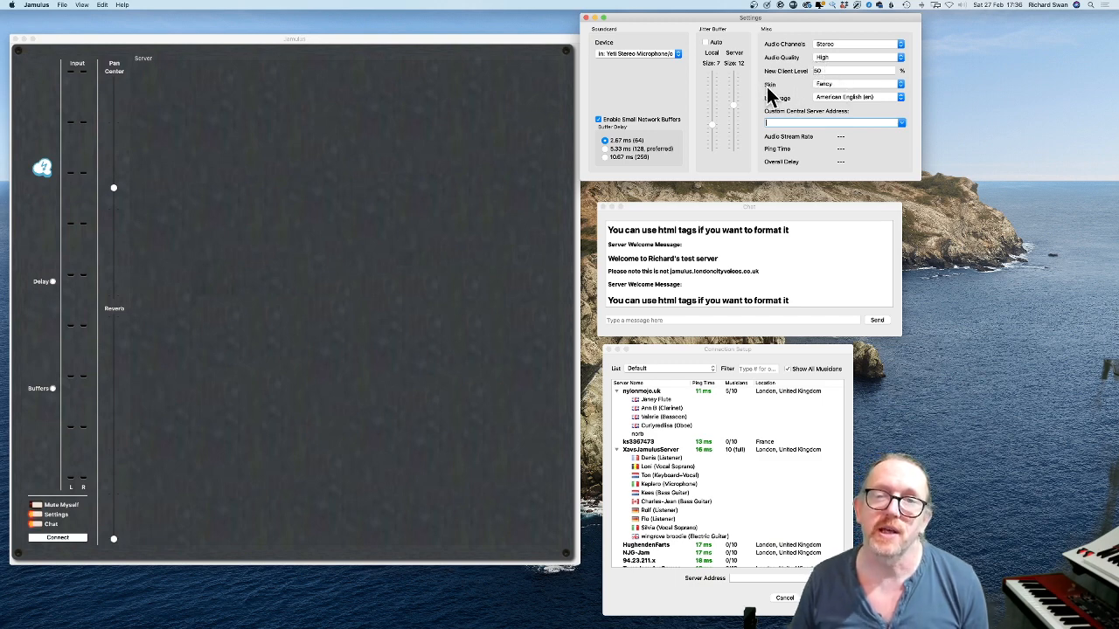
pyautogui.moveTo(546, 161)
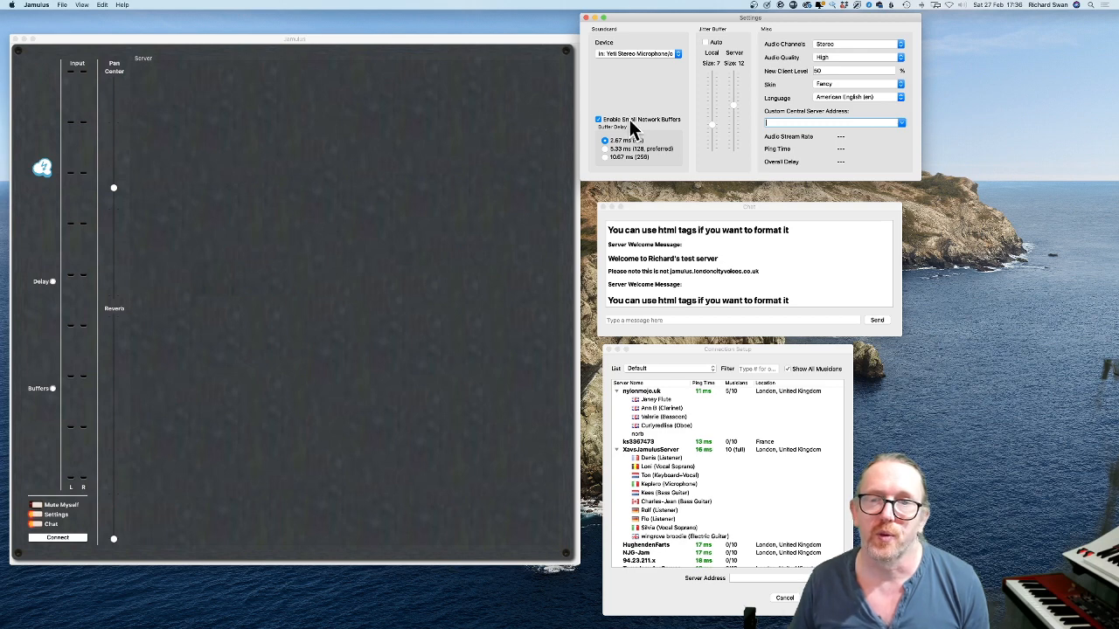
pyautogui.moveTo(825, 91)
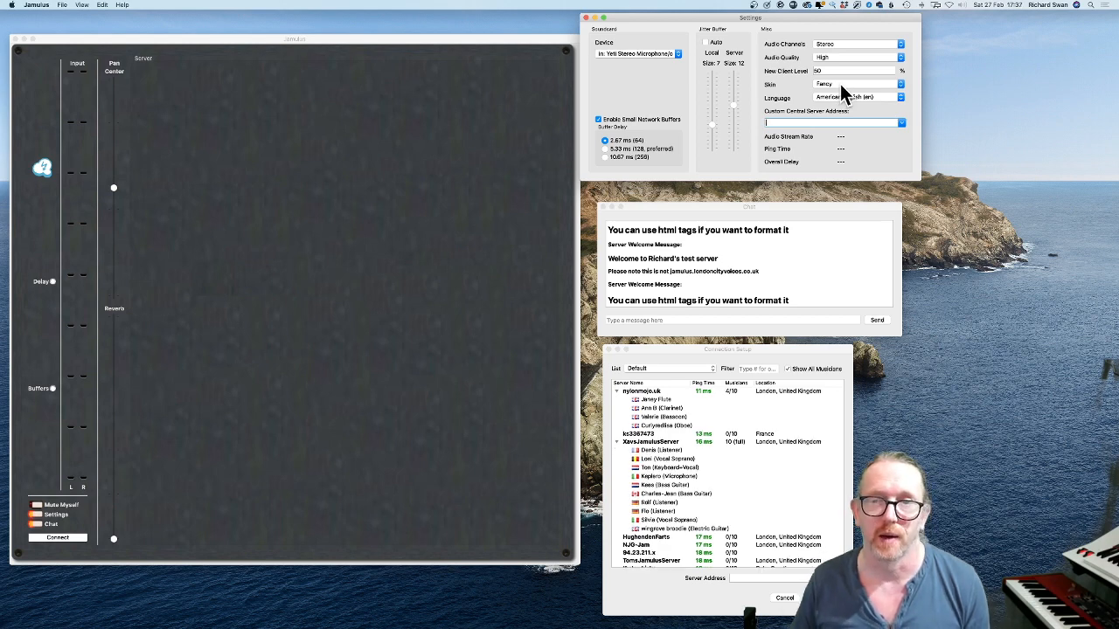
pyautogui.click(857, 84)
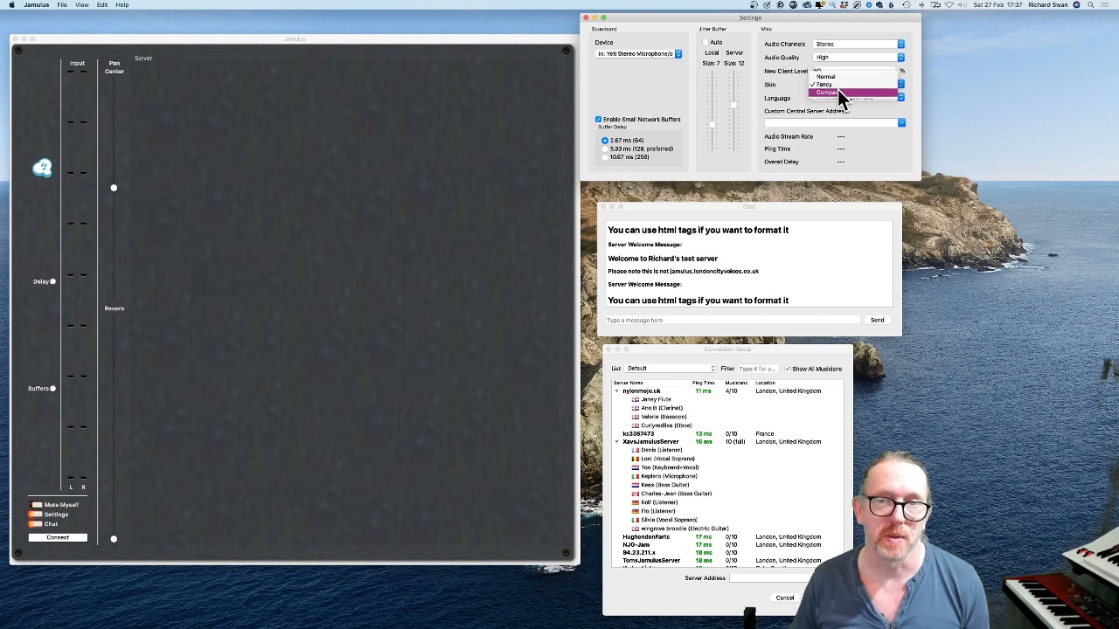
pyautogui.click(825, 92)
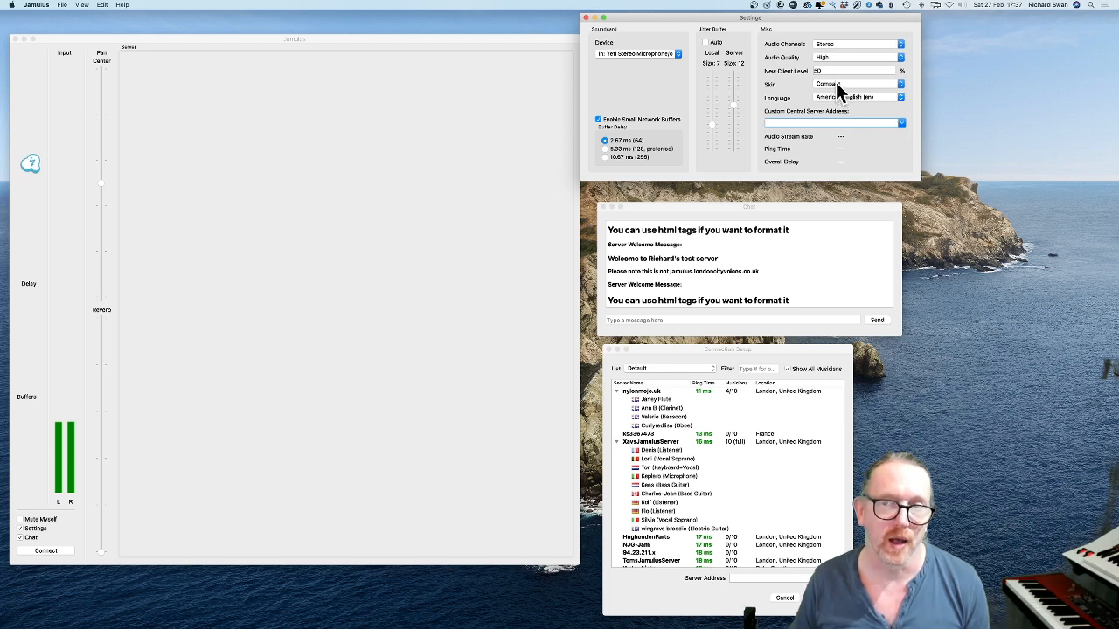
pyautogui.click(856, 84)
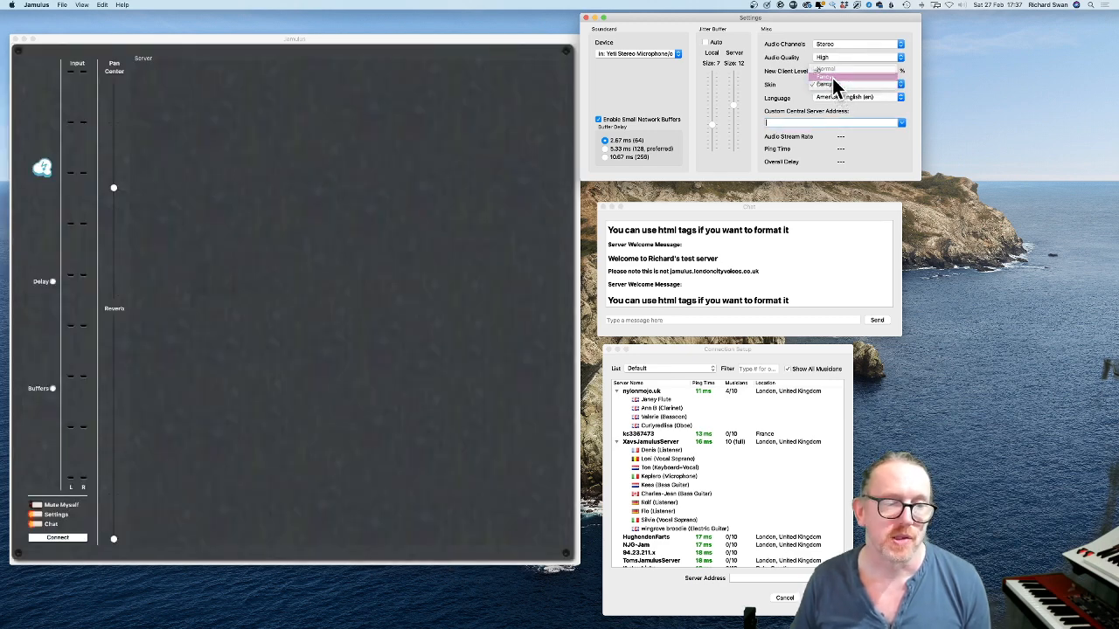
pyautogui.click(822, 76)
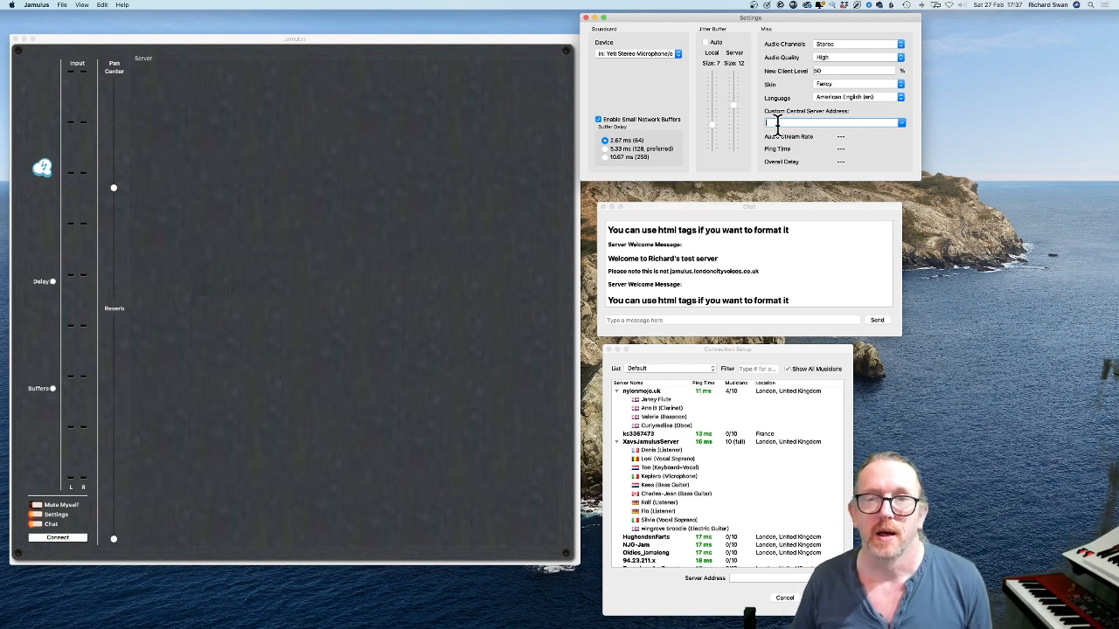
pyautogui.moveTo(822, 136)
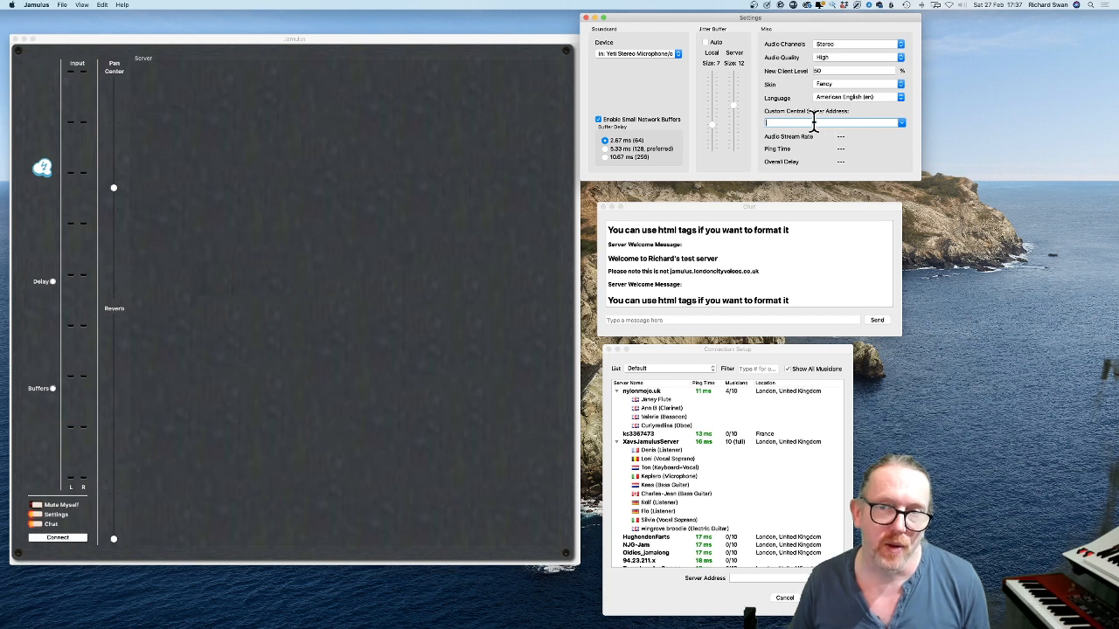
pyautogui.moveTo(717, 392)
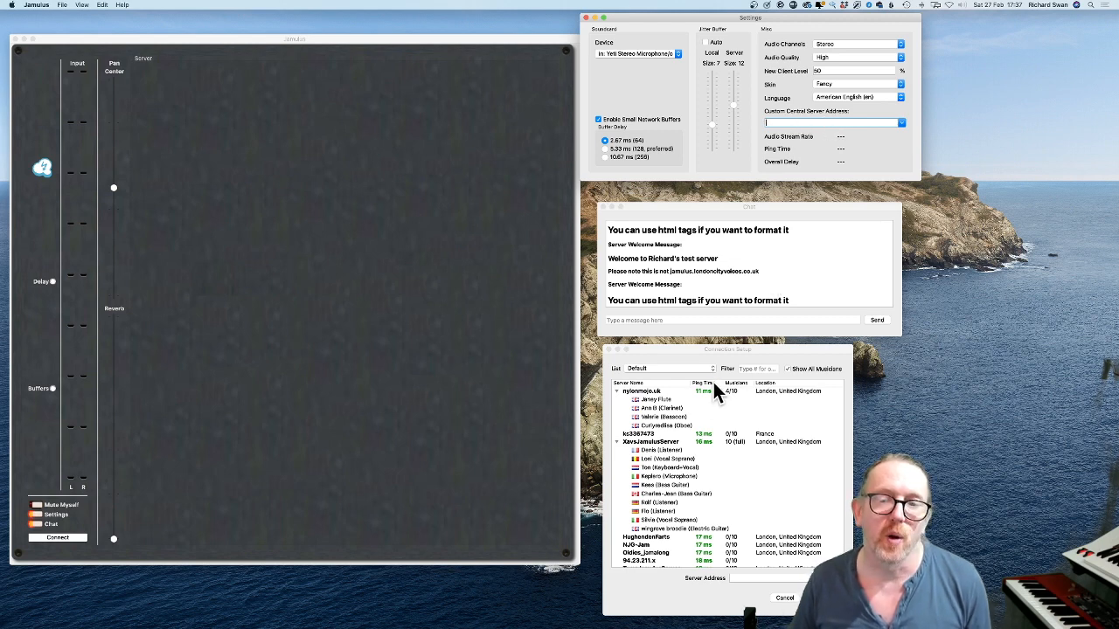
pyautogui.moveTo(743, 516)
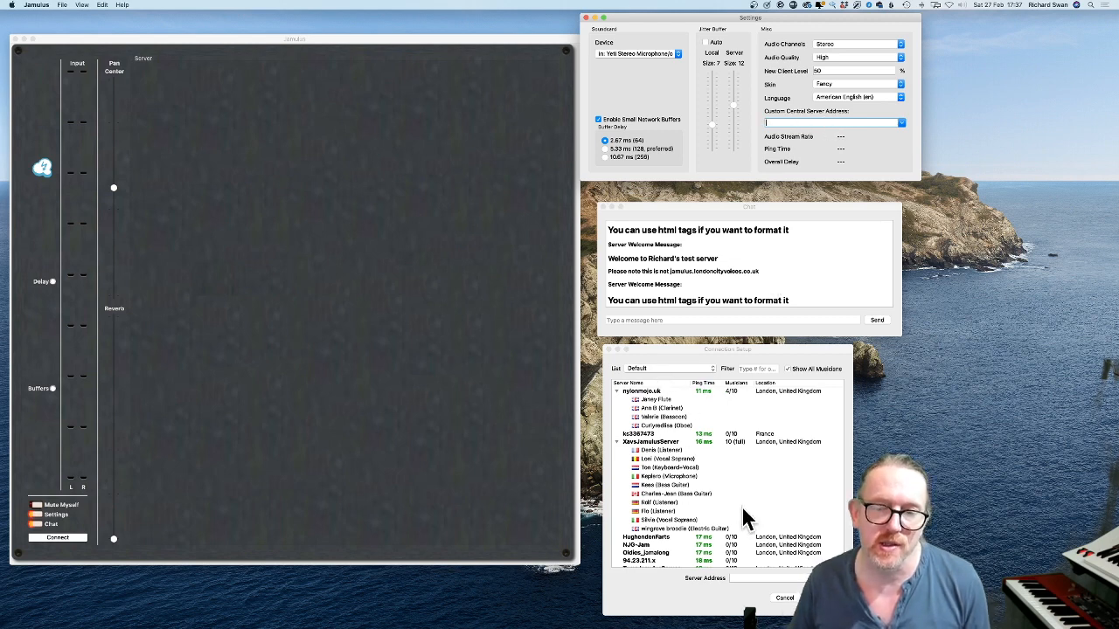
pyautogui.moveTo(665, 393)
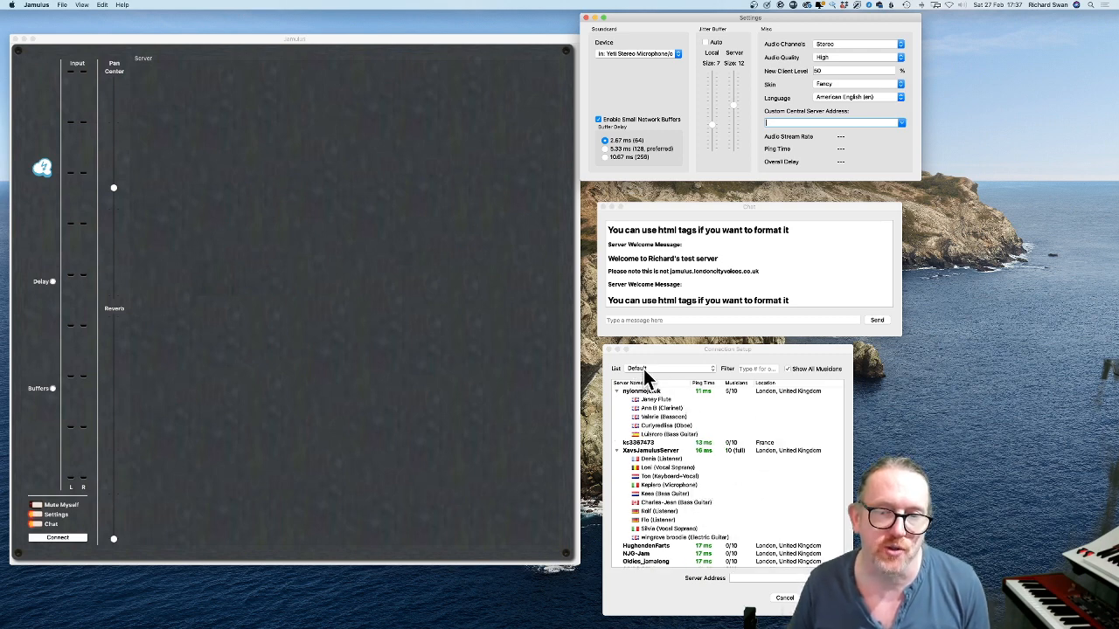
# - Select the Custom directory in Connection Setup, emptying the server list
pyautogui.click(668, 367)
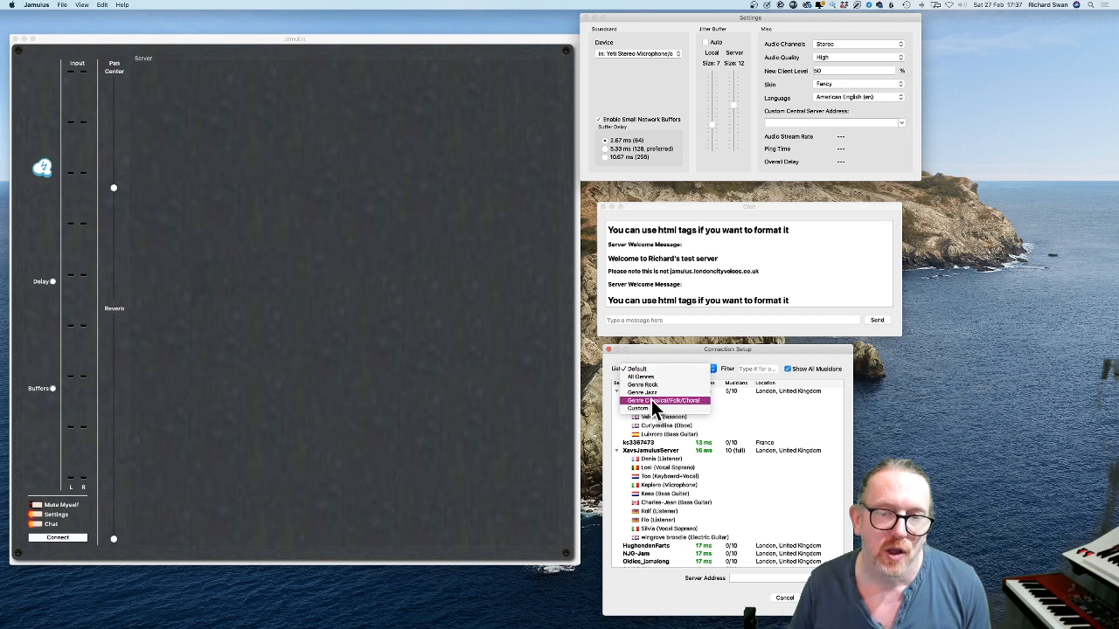
pyautogui.click(652, 409)
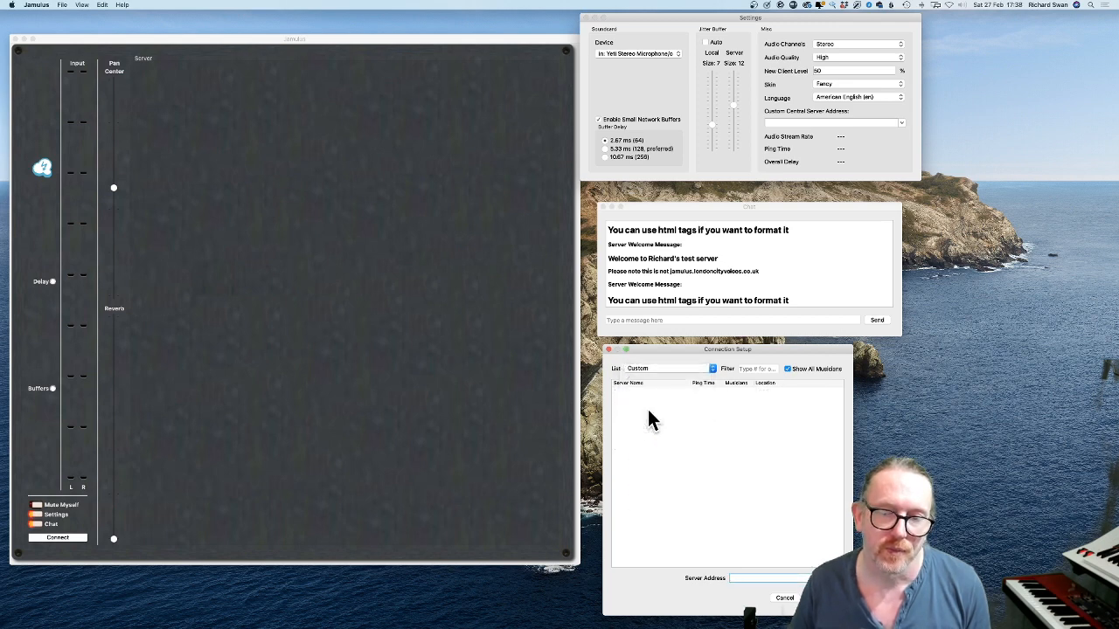
pyautogui.moveTo(699, 400)
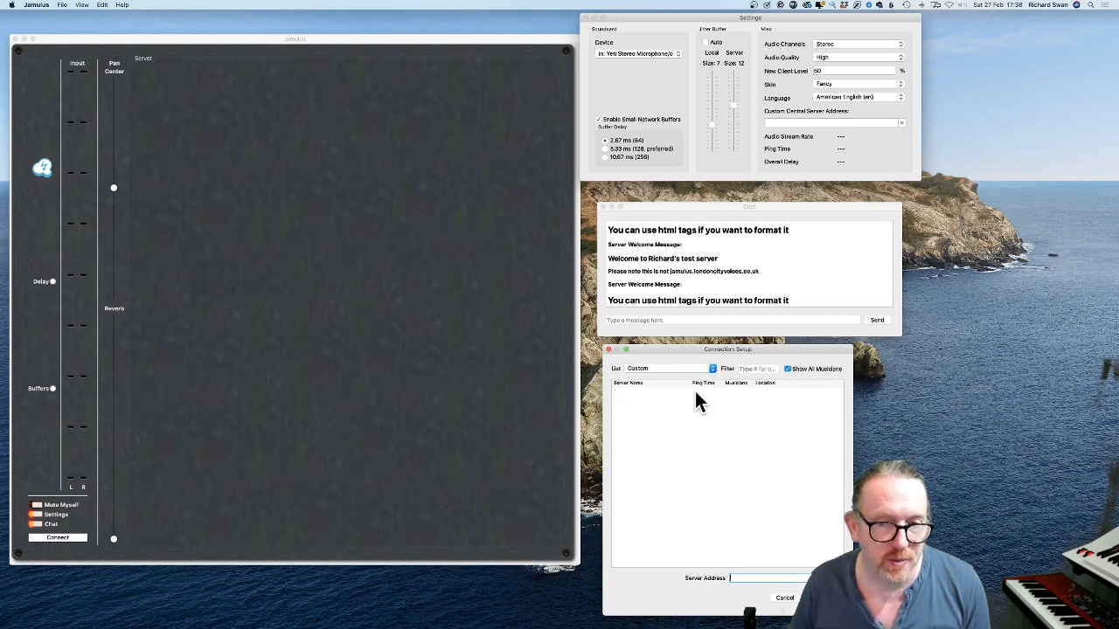
pyautogui.click(833, 122)
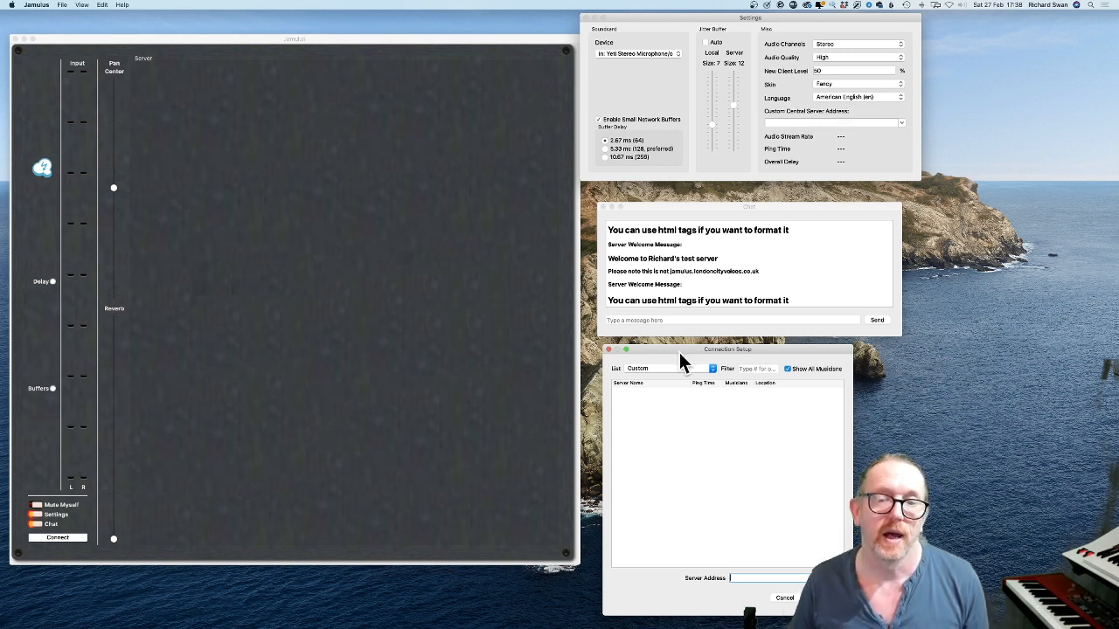
pyautogui.moveTo(682, 415)
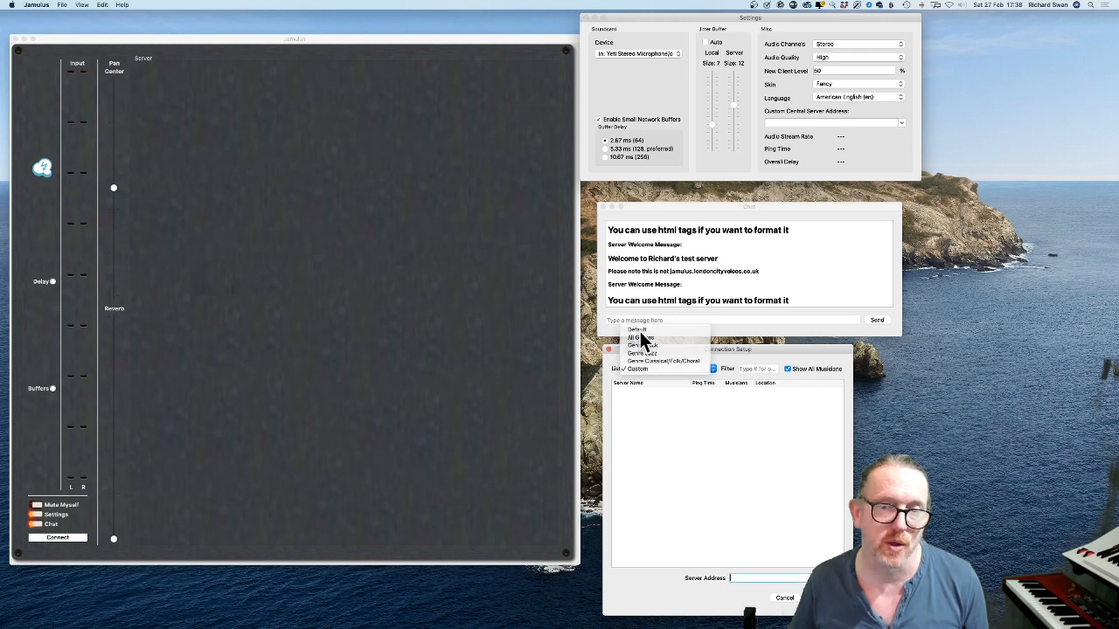
# - Select the Default directory and browse the listed servers and musicians
pyautogui.click(636, 329)
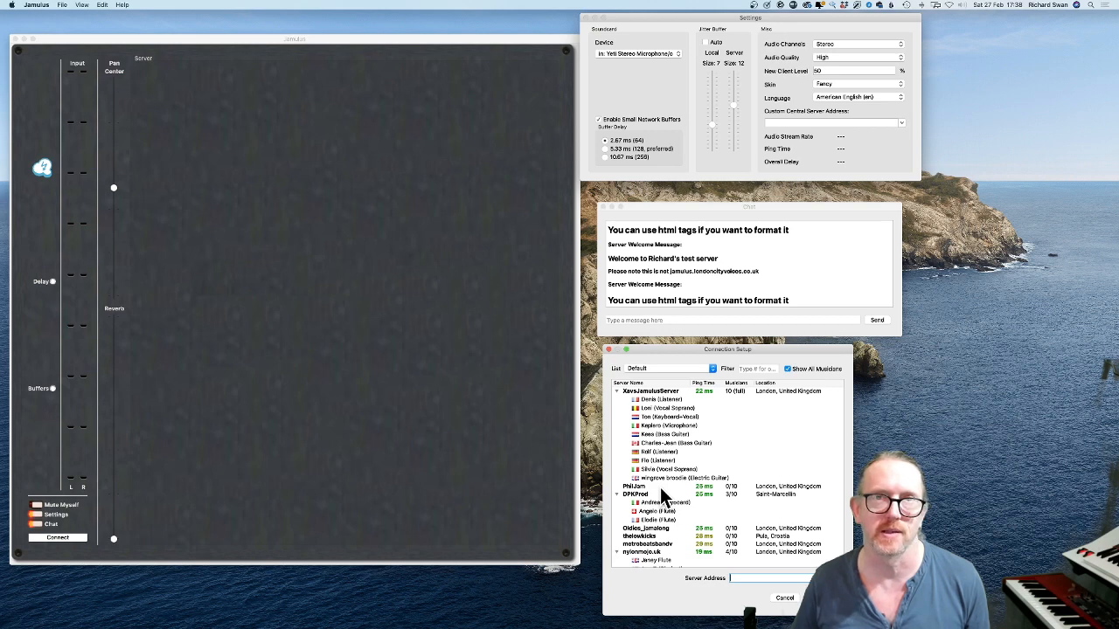
pyautogui.moveTo(753, 409)
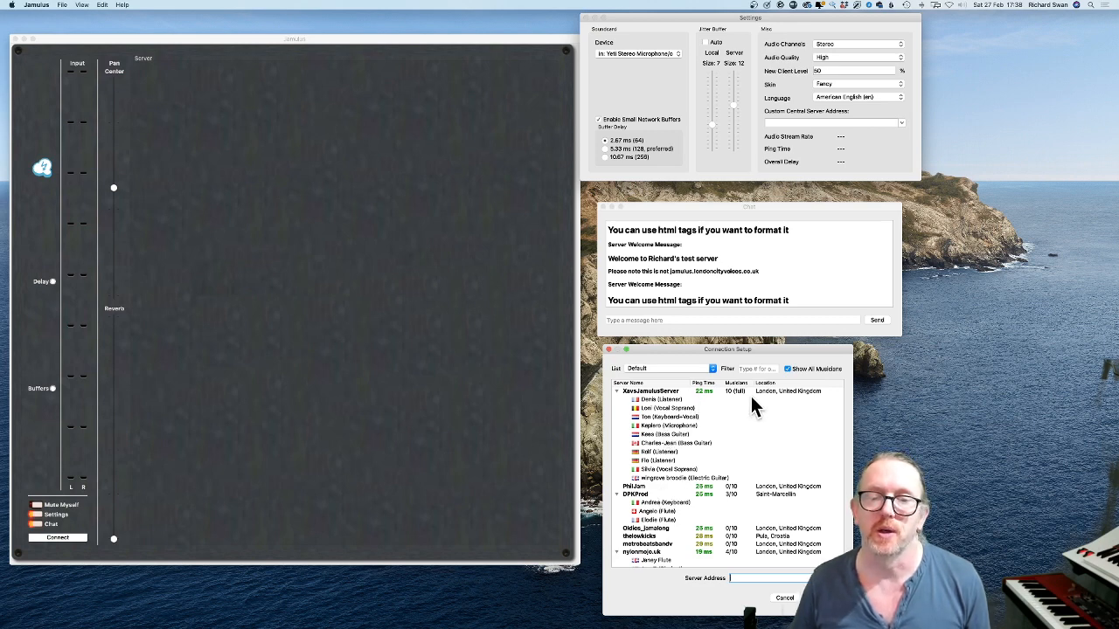
pyautogui.moveTo(726, 402)
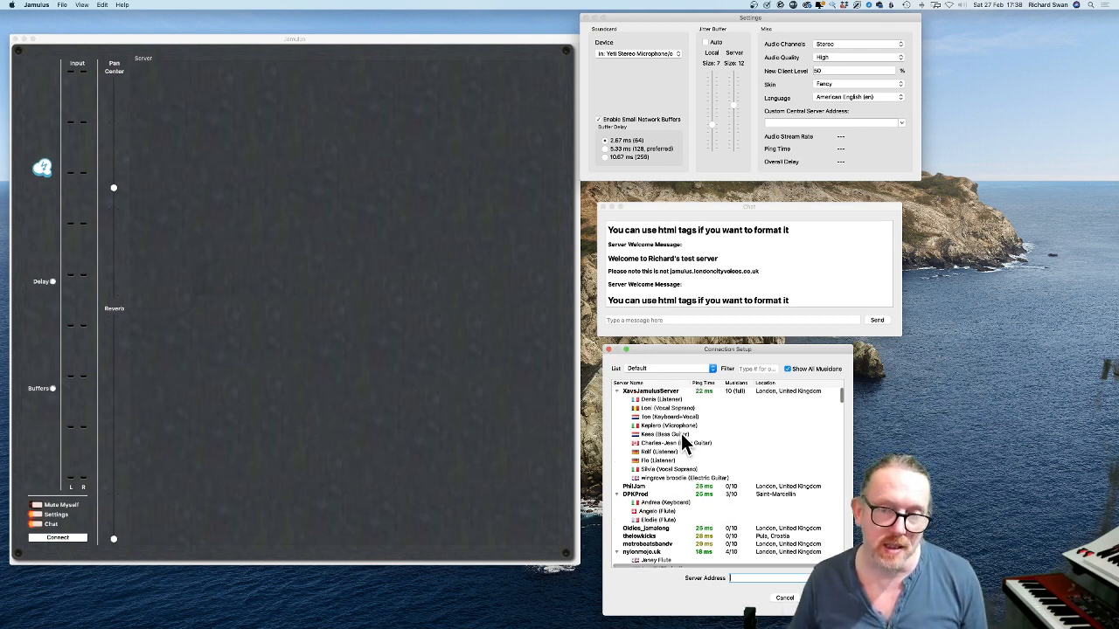
pyautogui.moveTo(708, 528)
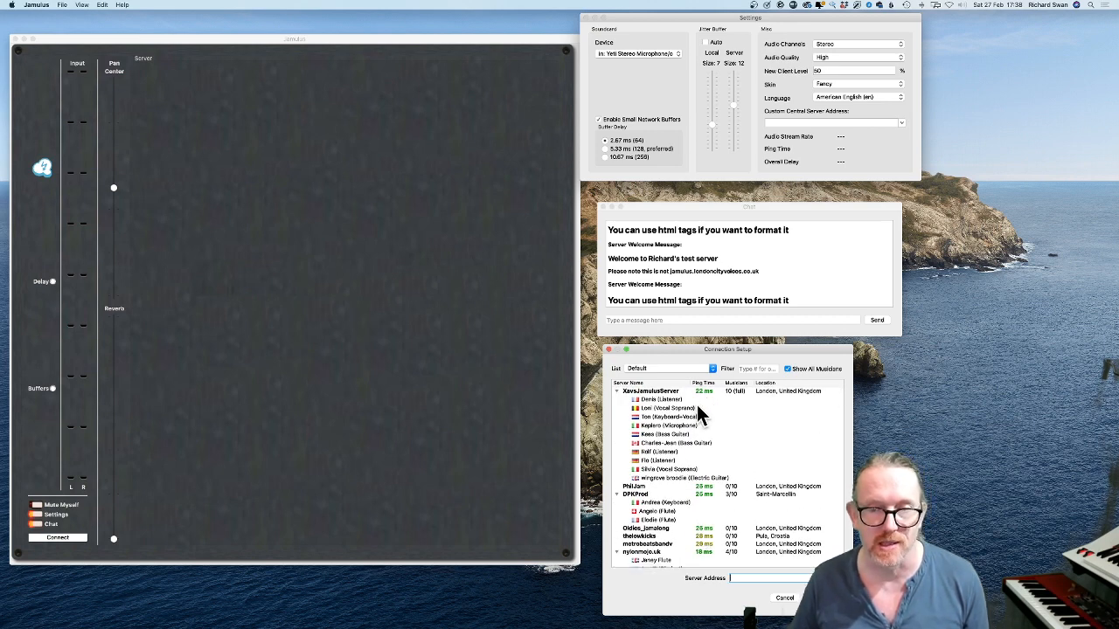
pyautogui.scroll(-3)
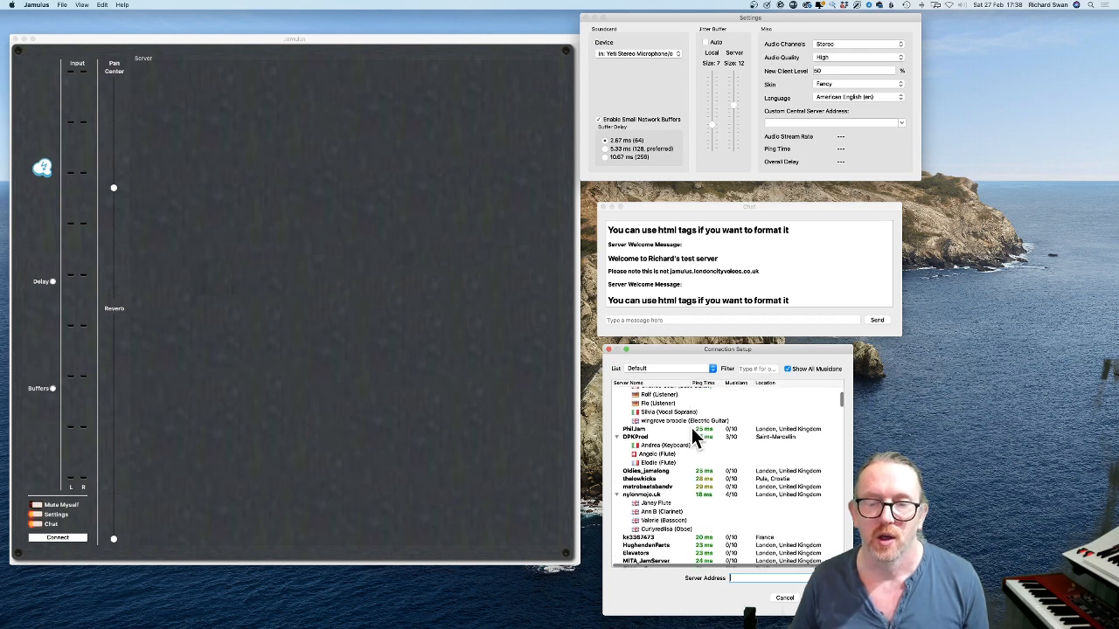
pyautogui.scroll(-3)
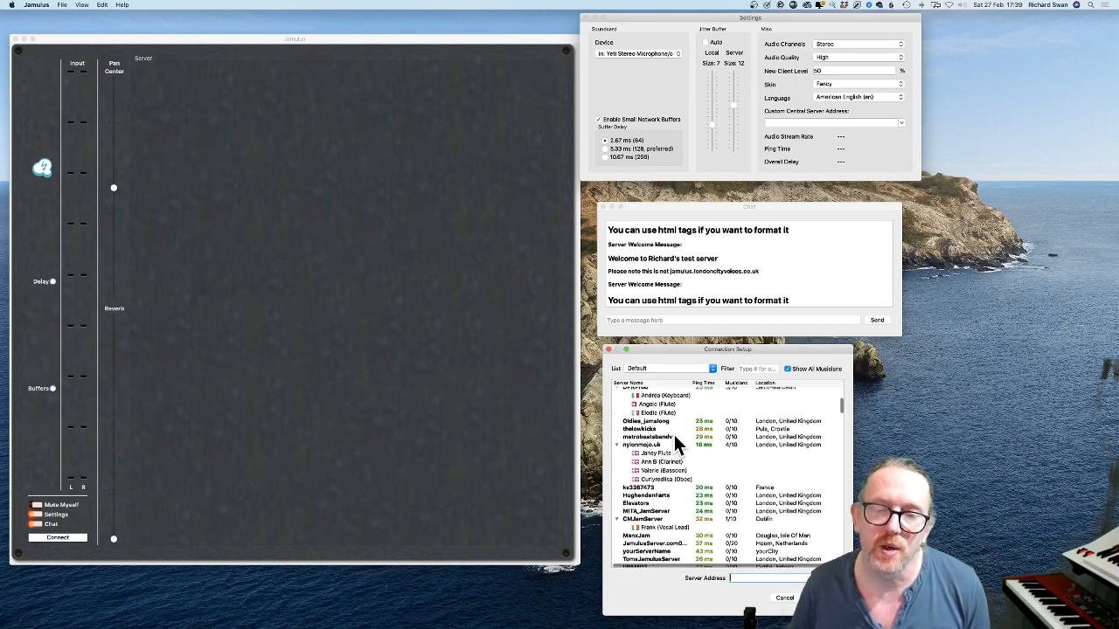
pyautogui.scroll(-3)
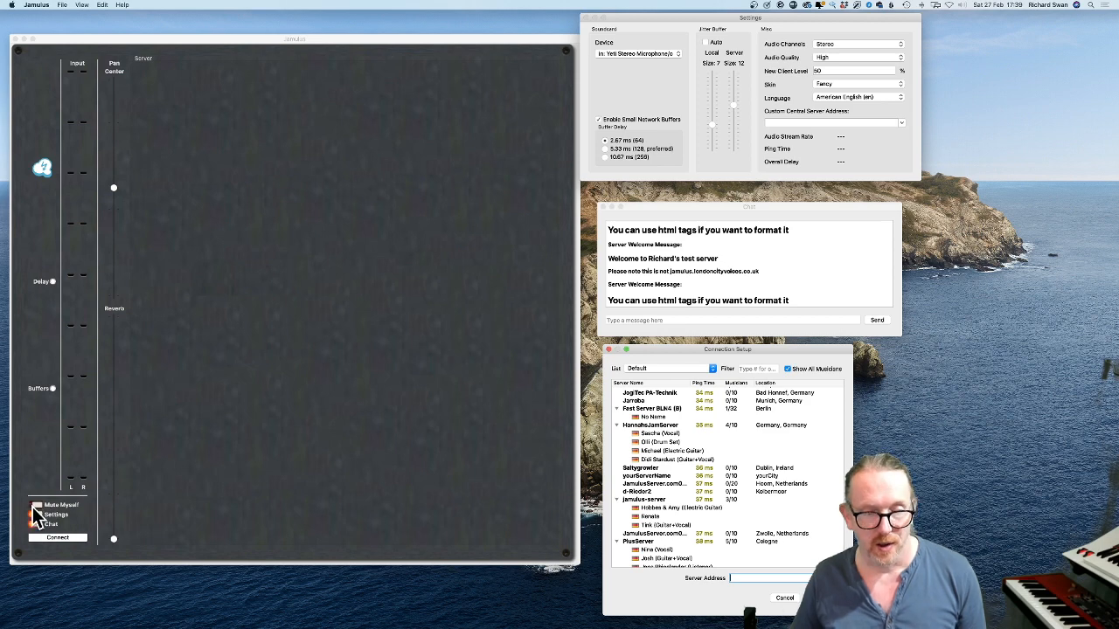
# - Enable Mute Myself and join a busy server with fourteen musicians
pyautogui.click(39, 505)
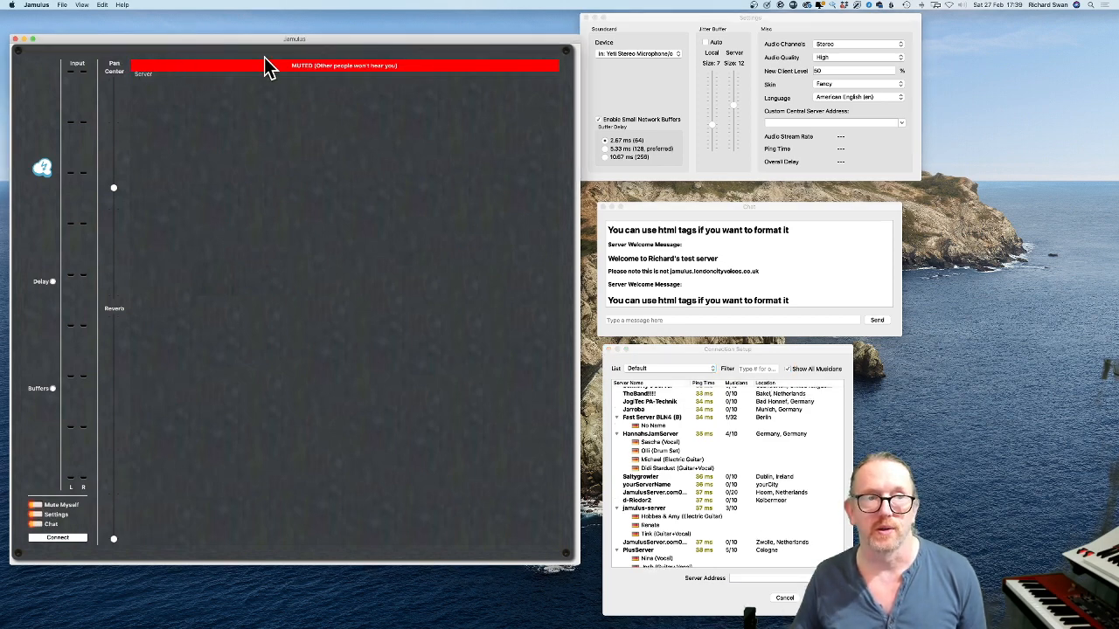
pyautogui.moveTo(178, 91)
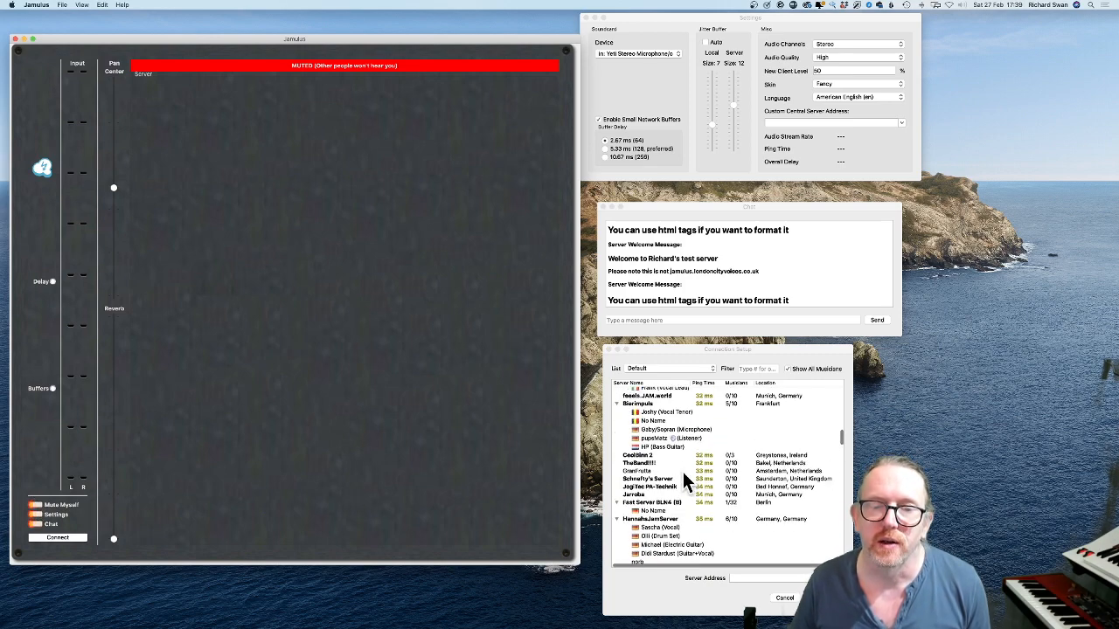
pyautogui.scroll(-3)
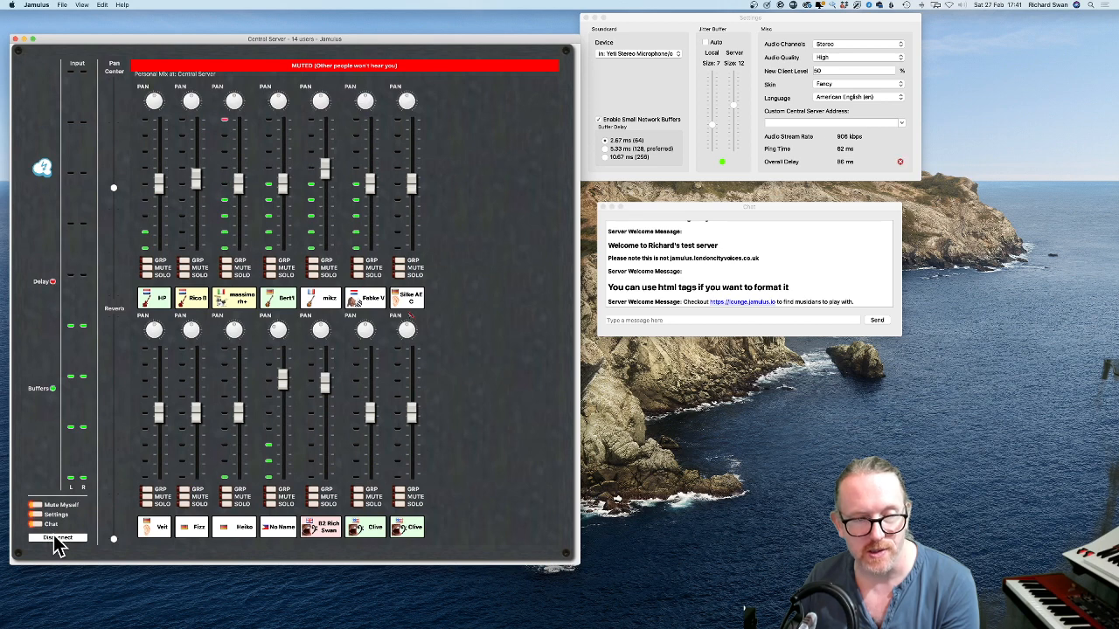
# - Disconnect from the server and turn off Mute Myself
pyautogui.click(57, 536)
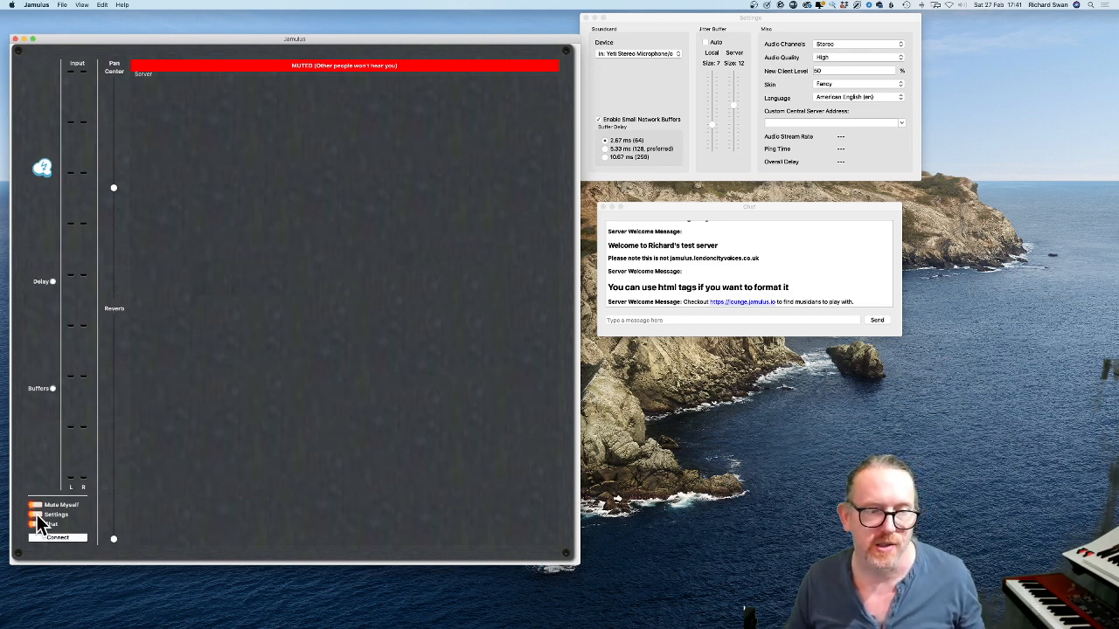
pyautogui.click(37, 504)
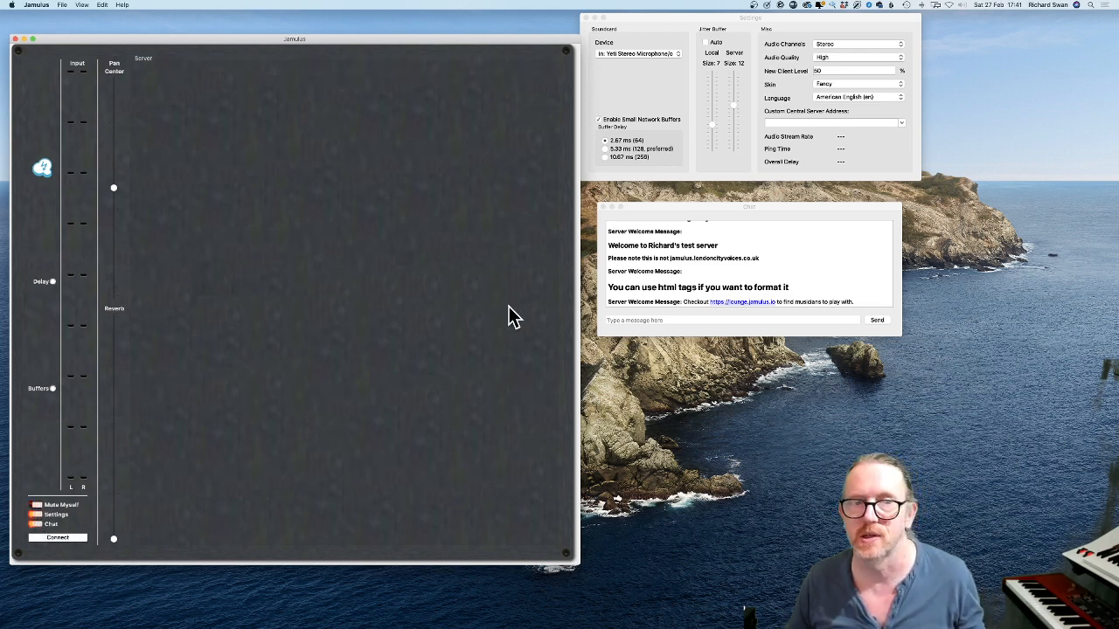
pyautogui.moveTo(288, 207)
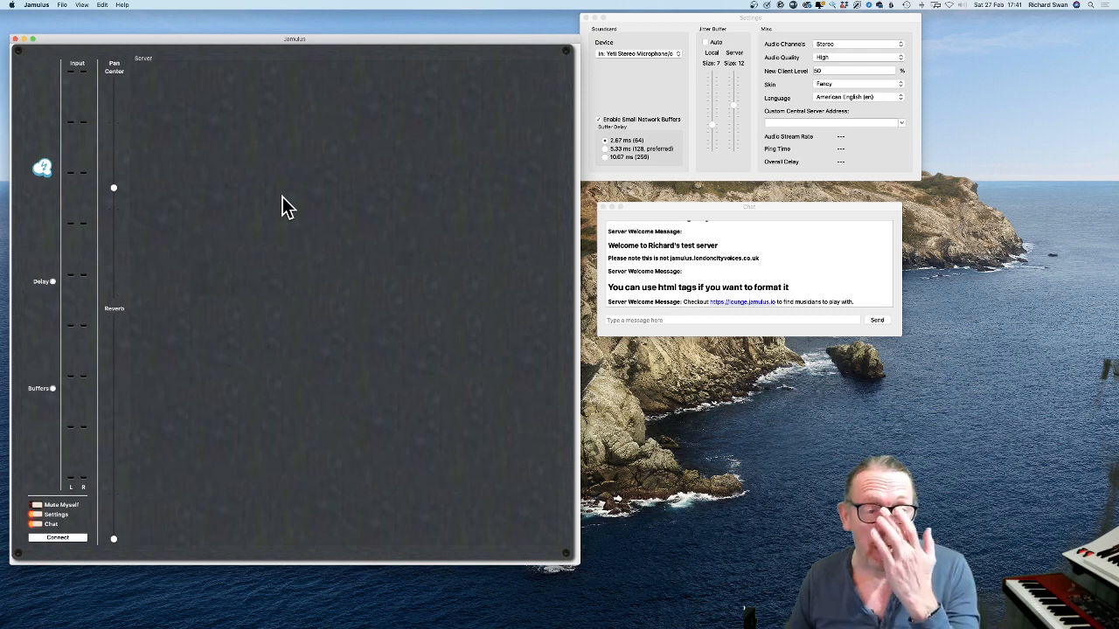
pyautogui.moveTo(96, 486)
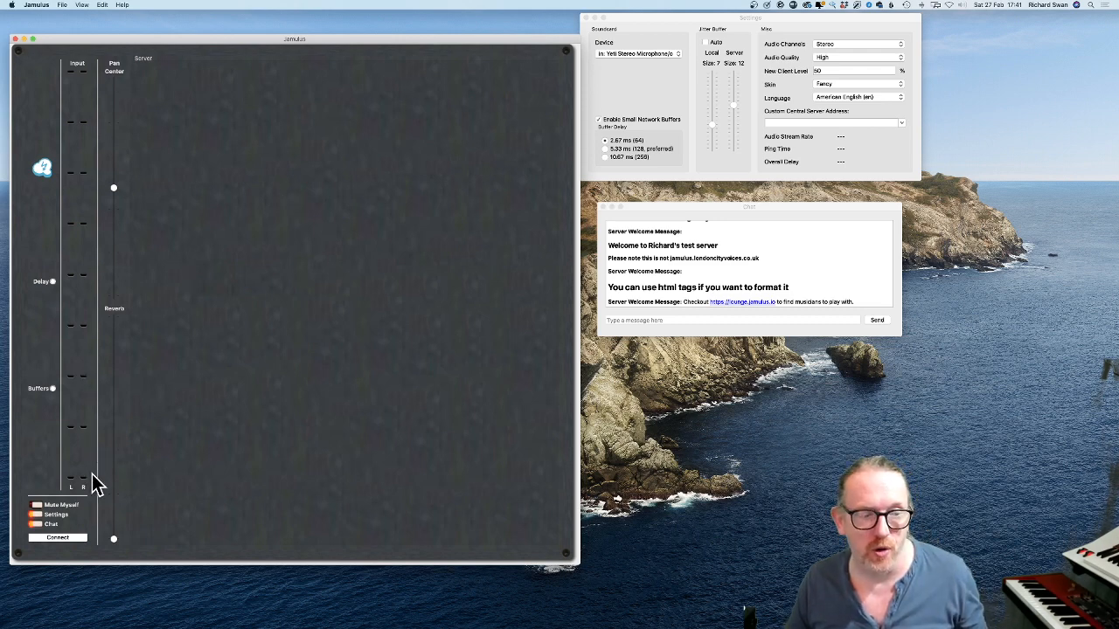
pyautogui.moveTo(229, 480)
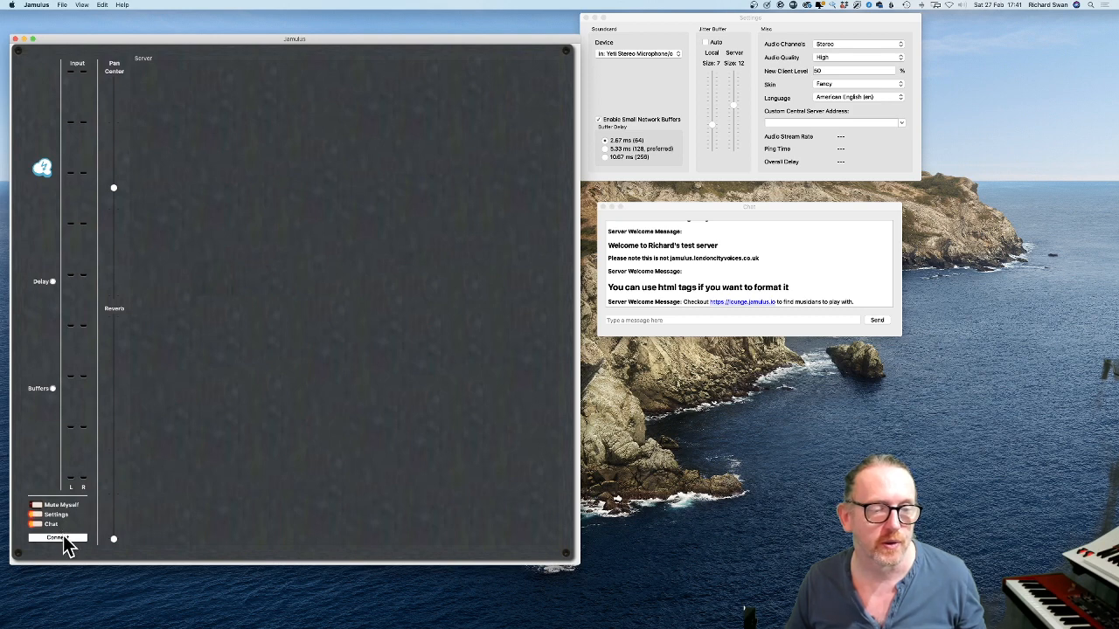
# - Bring up the server list and connect to the Elevators server as its only user
pyautogui.click(58, 538)
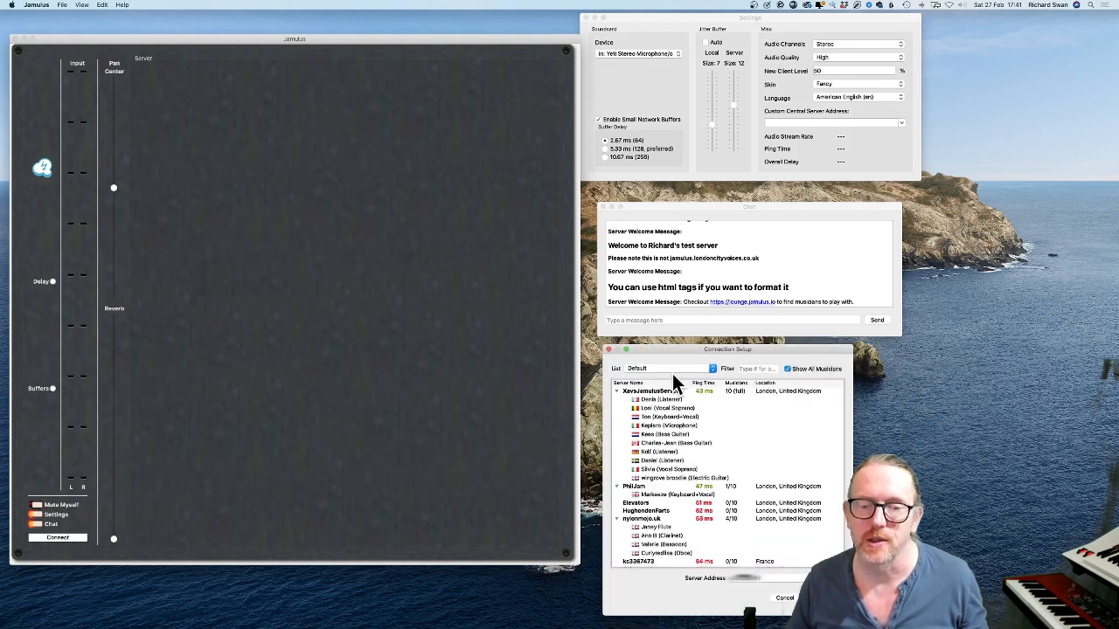
pyautogui.scroll(-3)
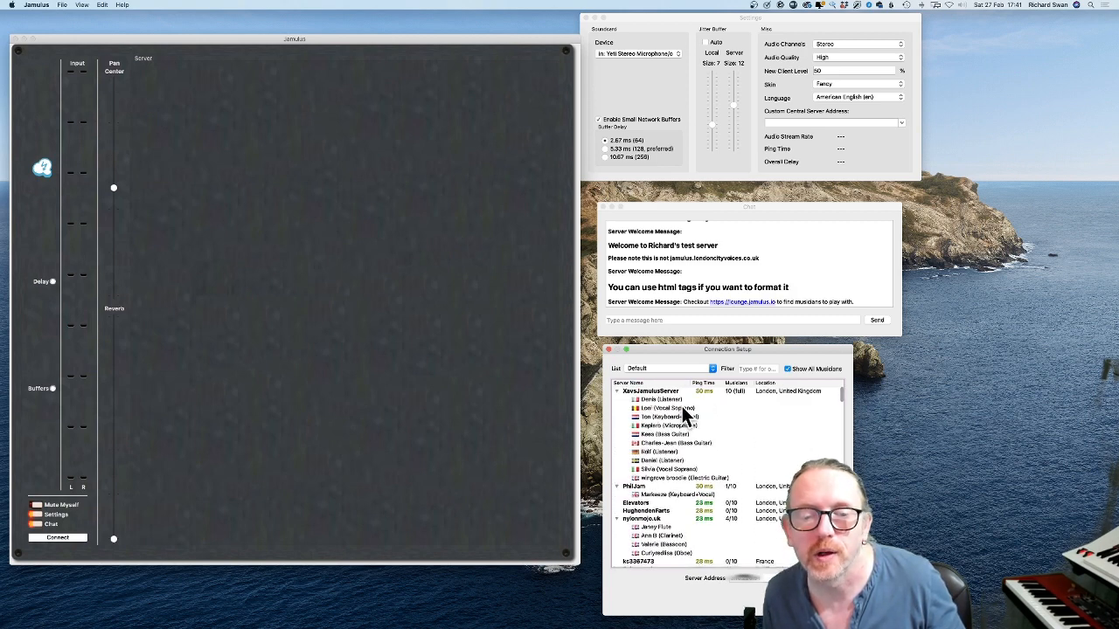
pyautogui.scroll(-3)
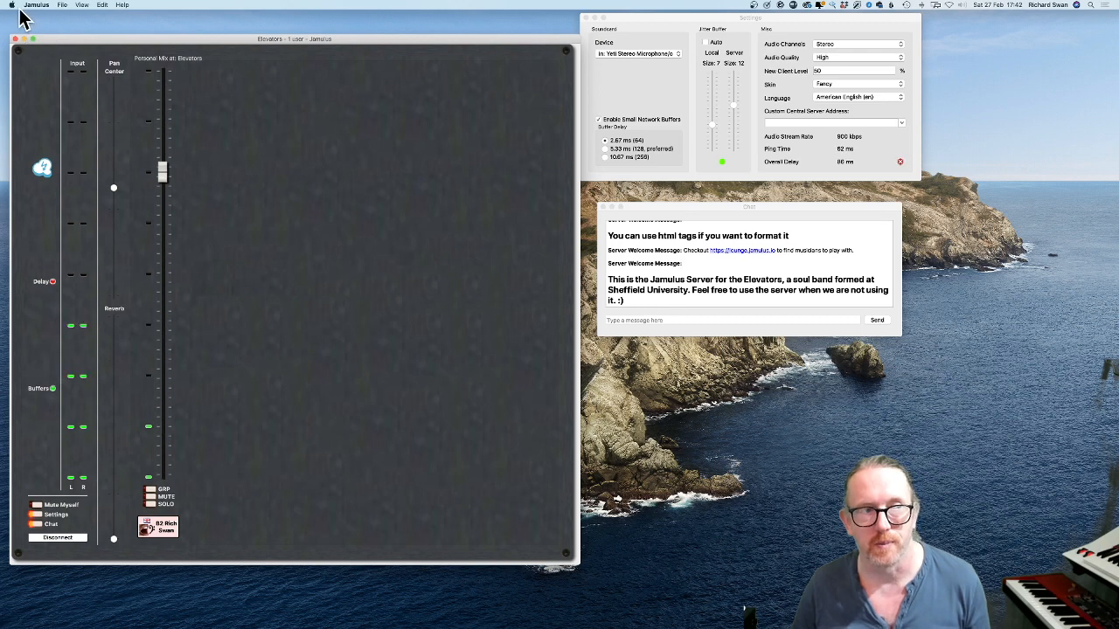
# - Adjust the microphone Input volume in Sound preferences and close System Preferences
pyautogui.click(9, 4)
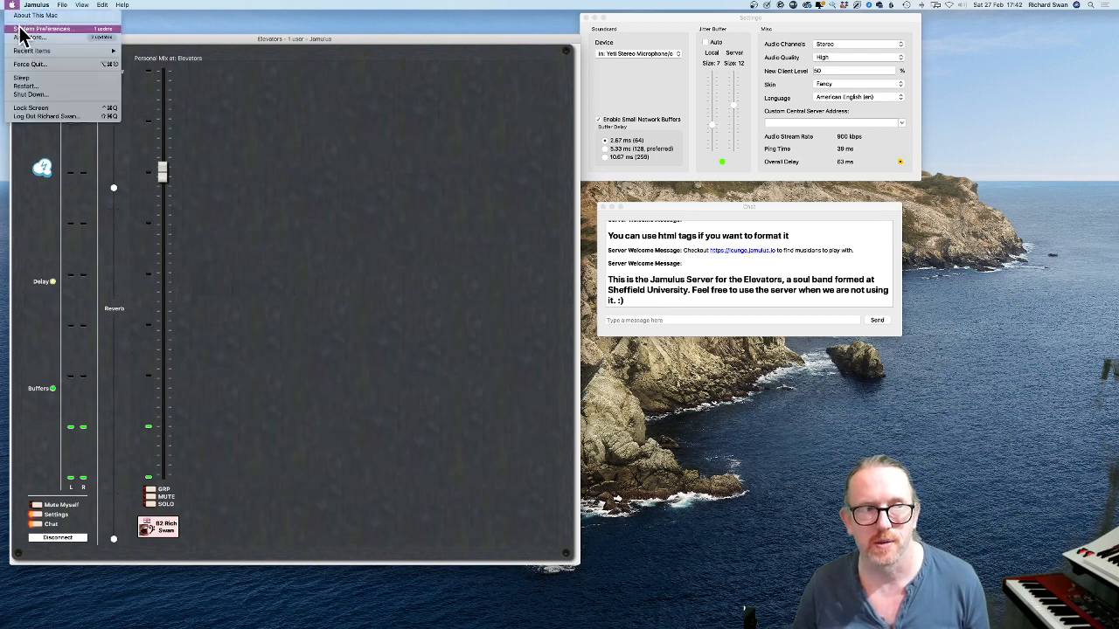
pyautogui.click(39, 28)
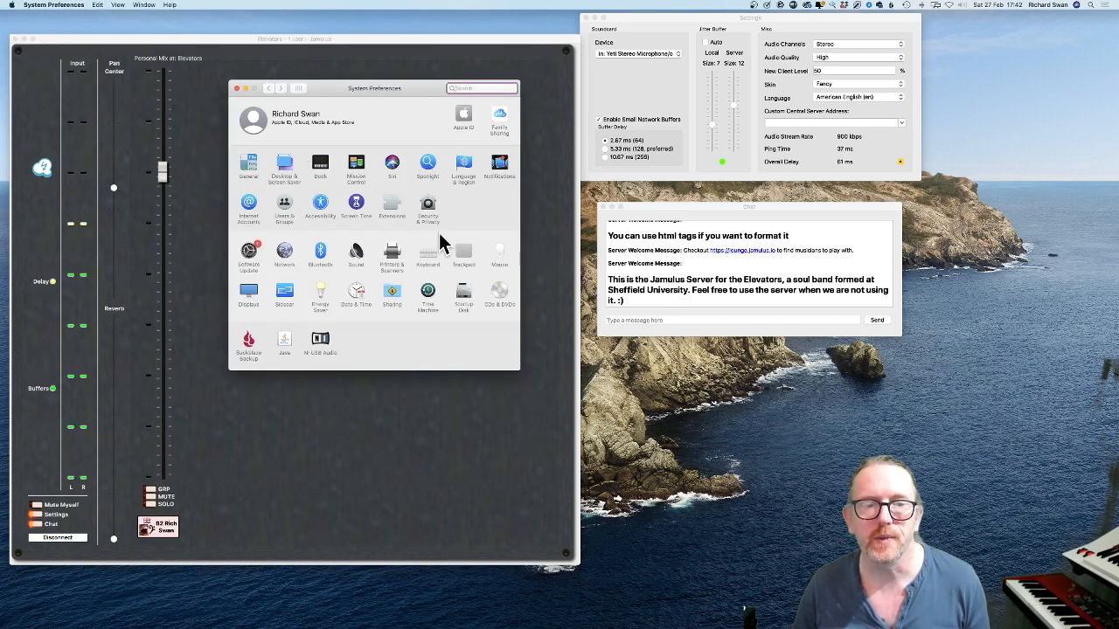
pyautogui.click(357, 253)
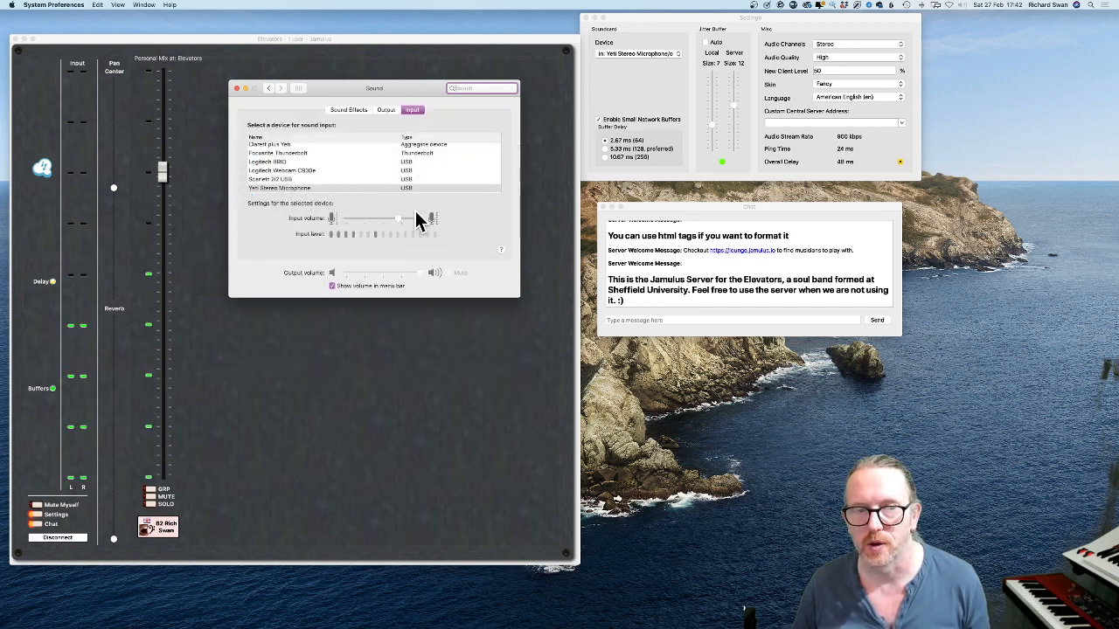
pyautogui.moveTo(399, 219); pyautogui.dragTo(411, 218)
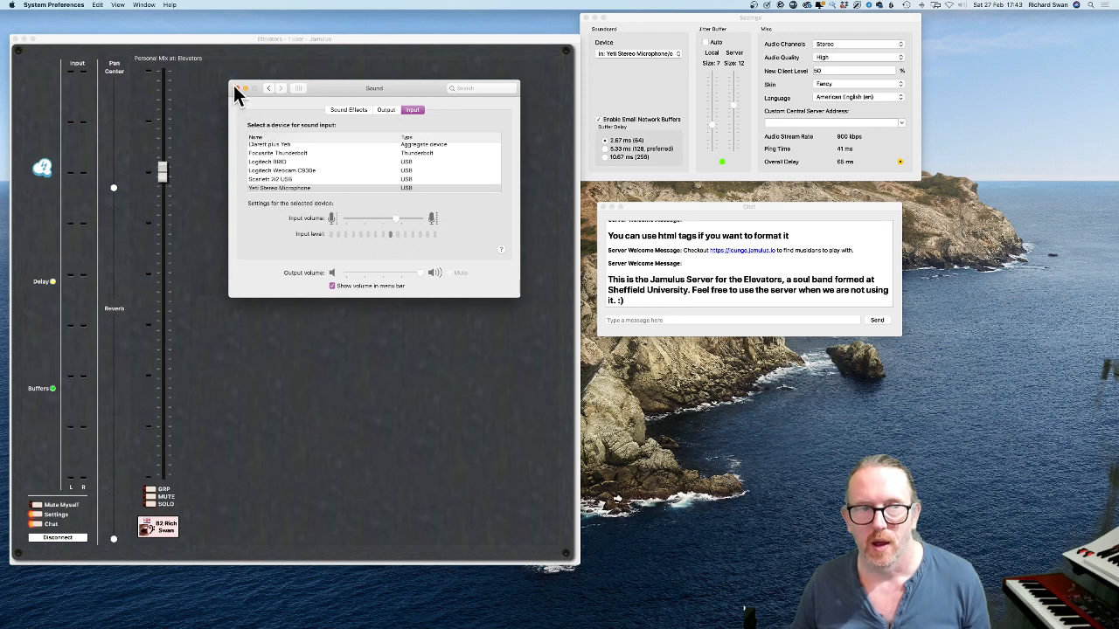
pyautogui.click(238, 87)
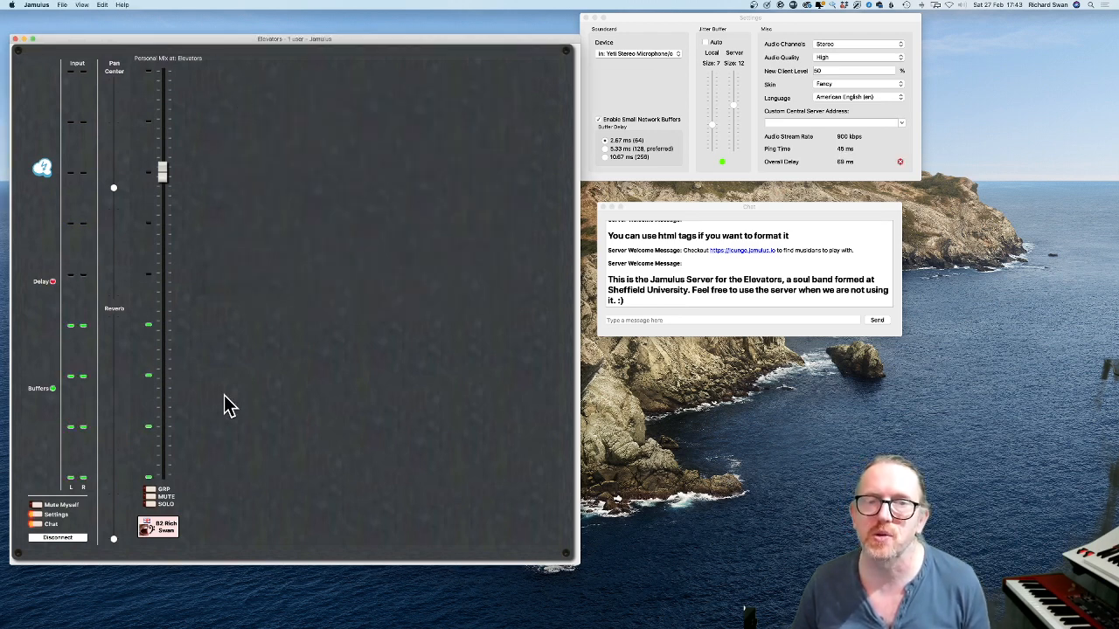
pyautogui.moveTo(353, 318)
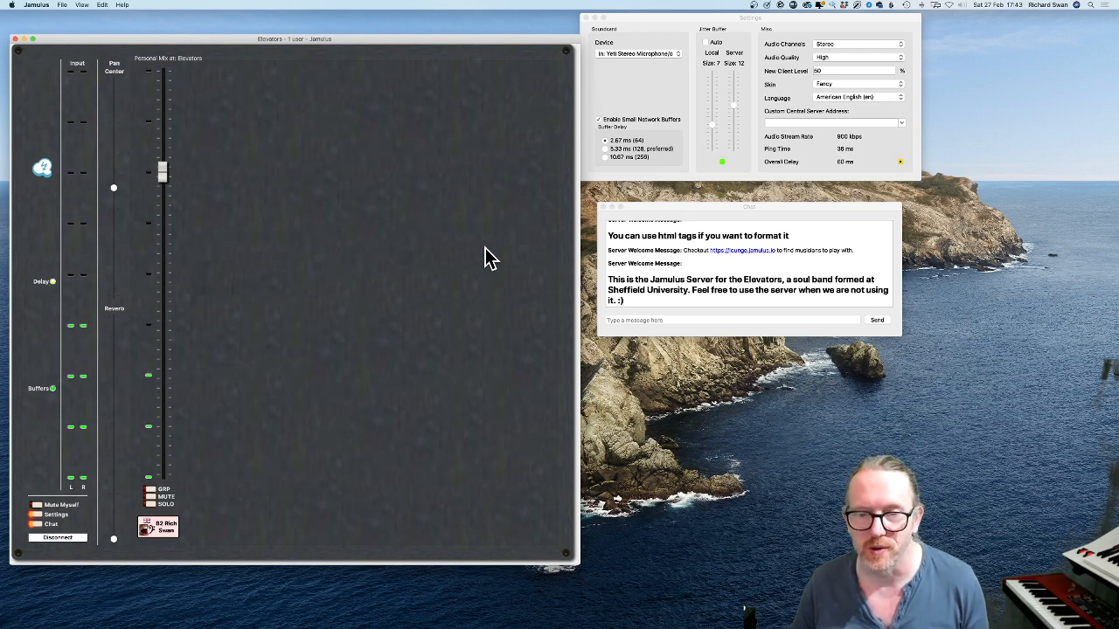
pyautogui.moveTo(500, 236)
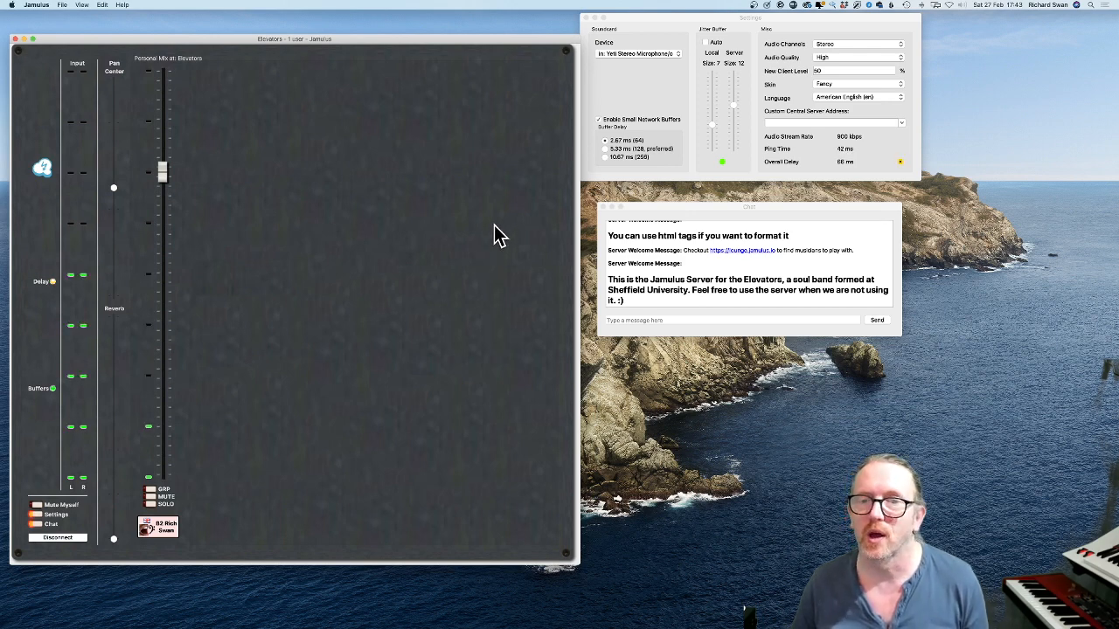